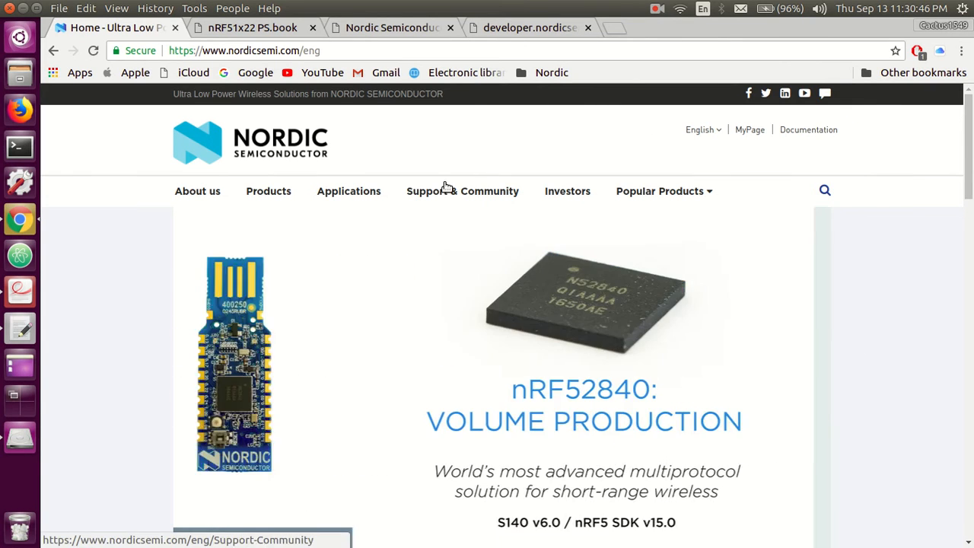
Go to the Products overview page listing Nordic's ultra low power wireless product lines
left_click(268, 191)
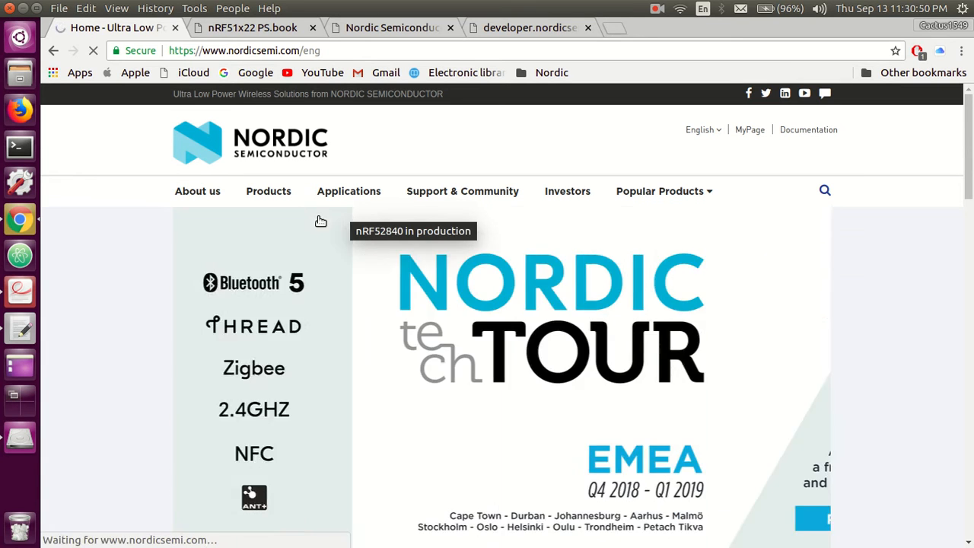
left_click(268, 192)
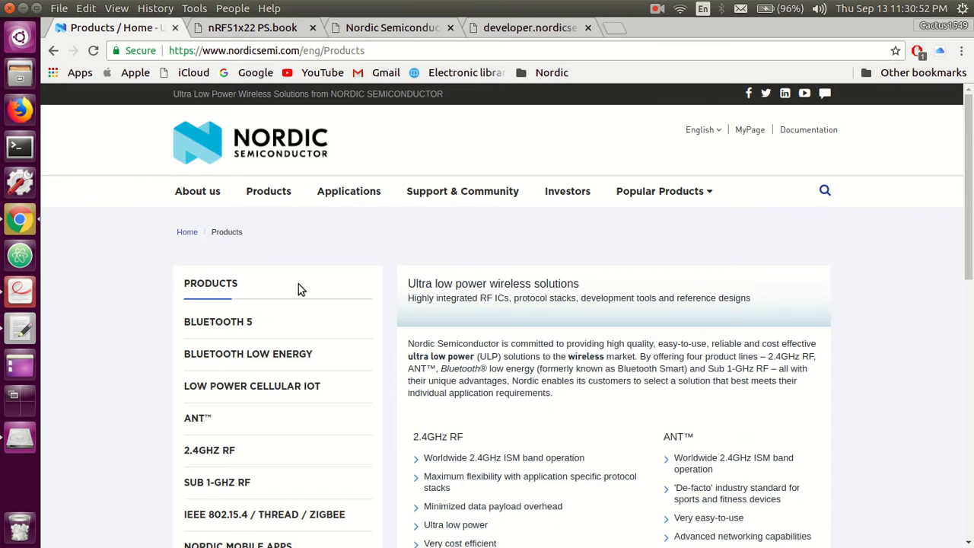
scroll("down", 3)
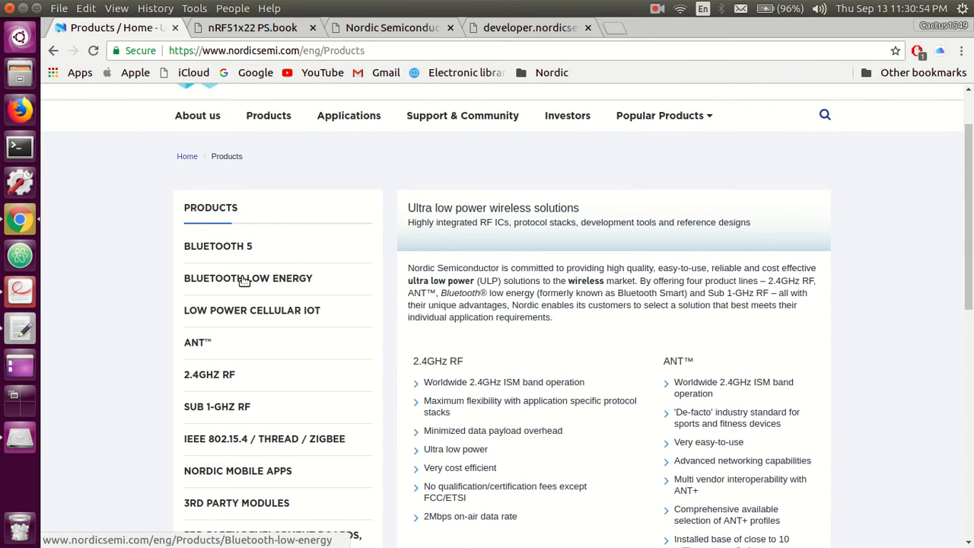
Open the Bluetooth Low Energy page from the Products sidebar and read its overview and key features
left_click(248, 277)
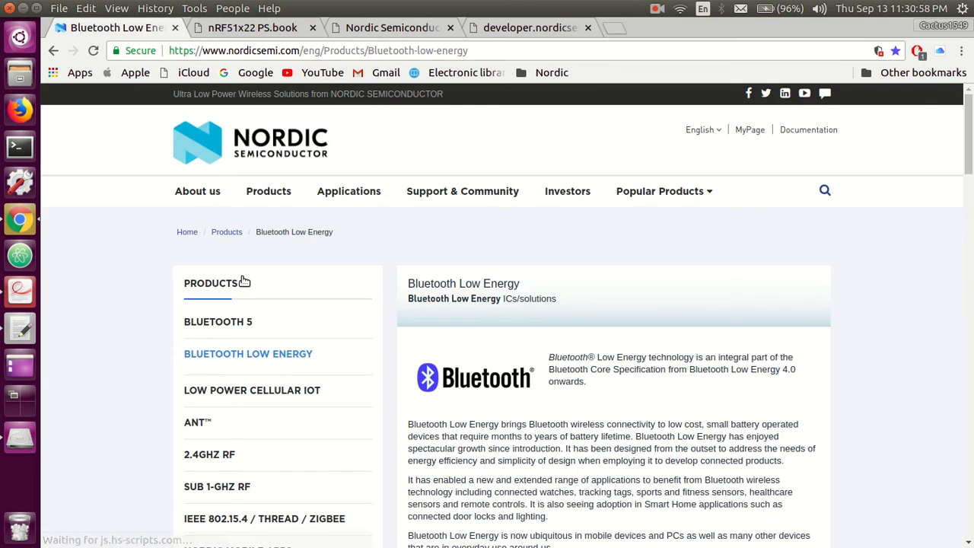
scroll("down", 3)
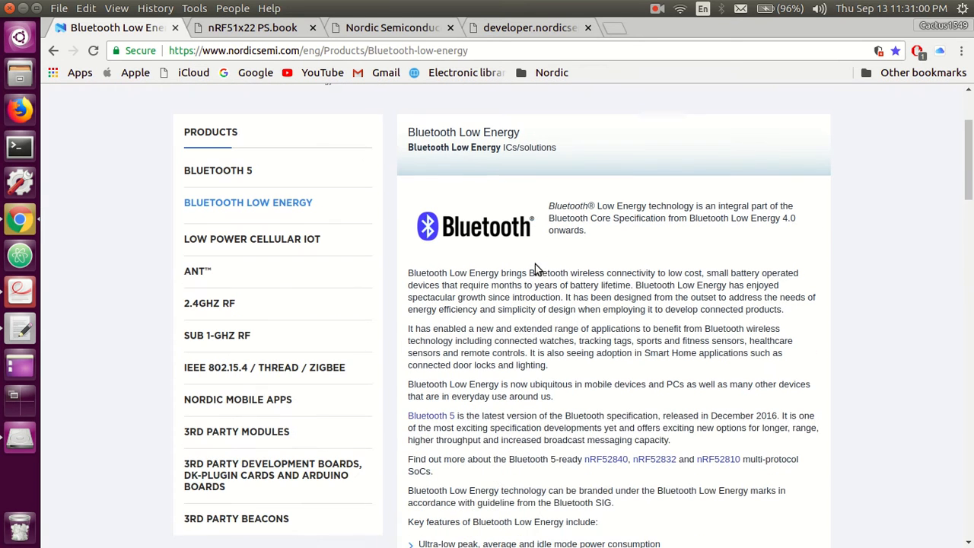
mouse_move(642, 256)
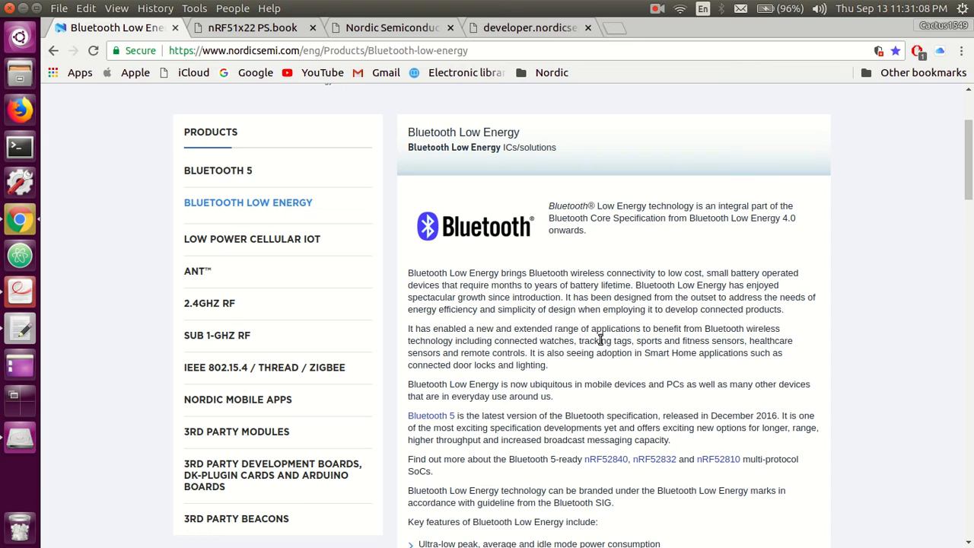
left_click_drag(630, 341, 794, 341)
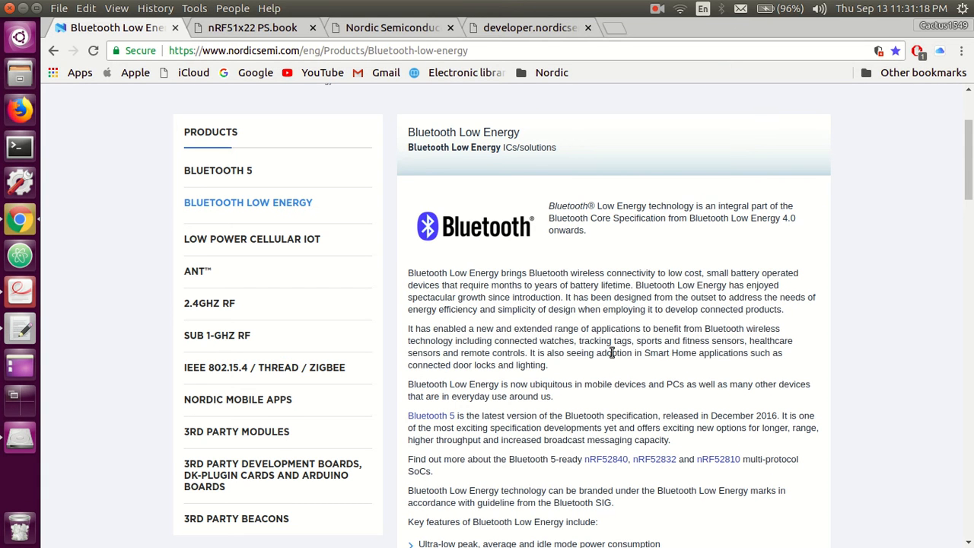
scroll("down", 3)
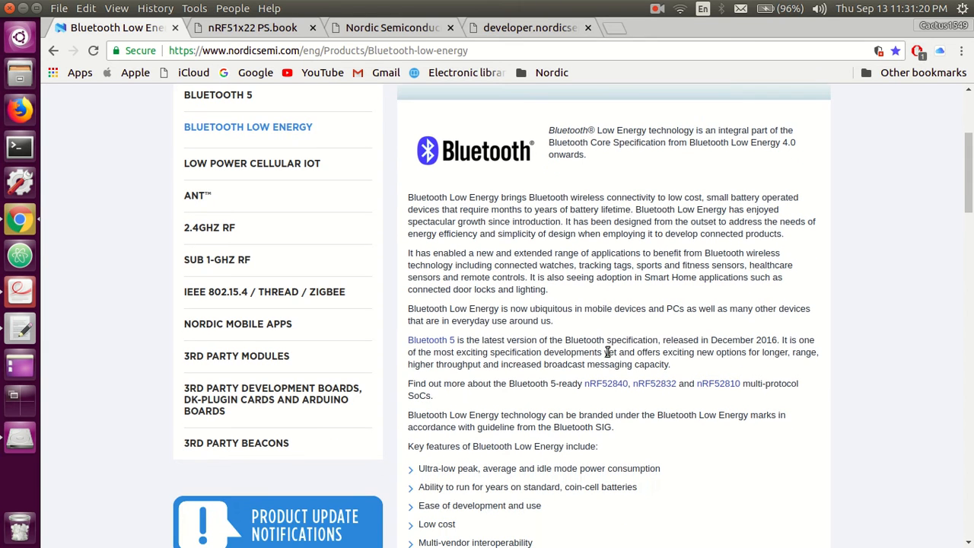
mouse_move(508, 349)
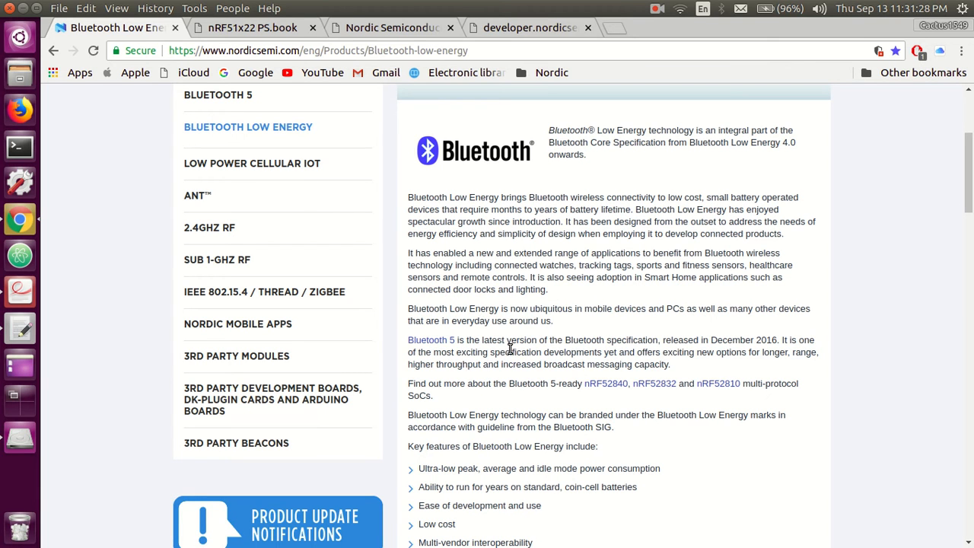
mouse_move(521, 336)
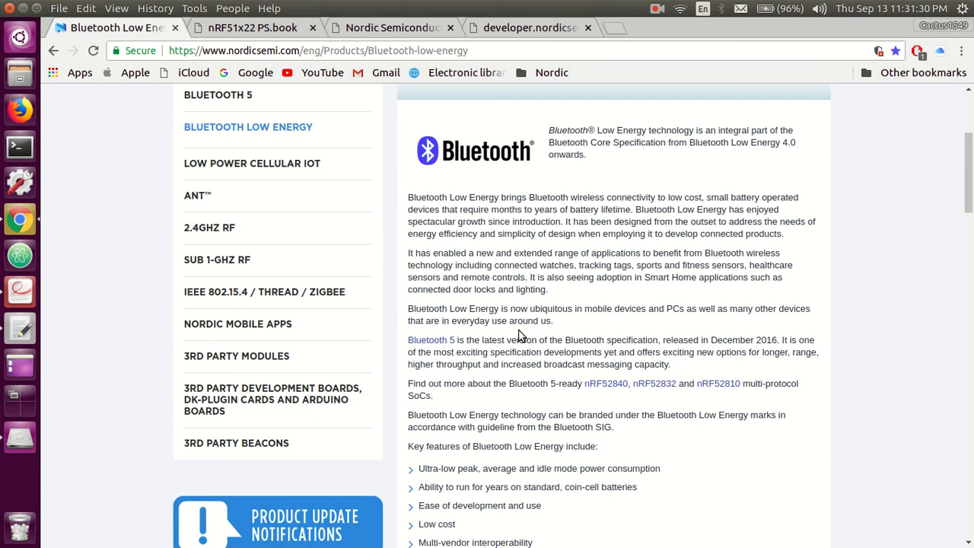
Scroll to the nRF51 Series table and open the nRF51422 product page
scroll("down", 3)
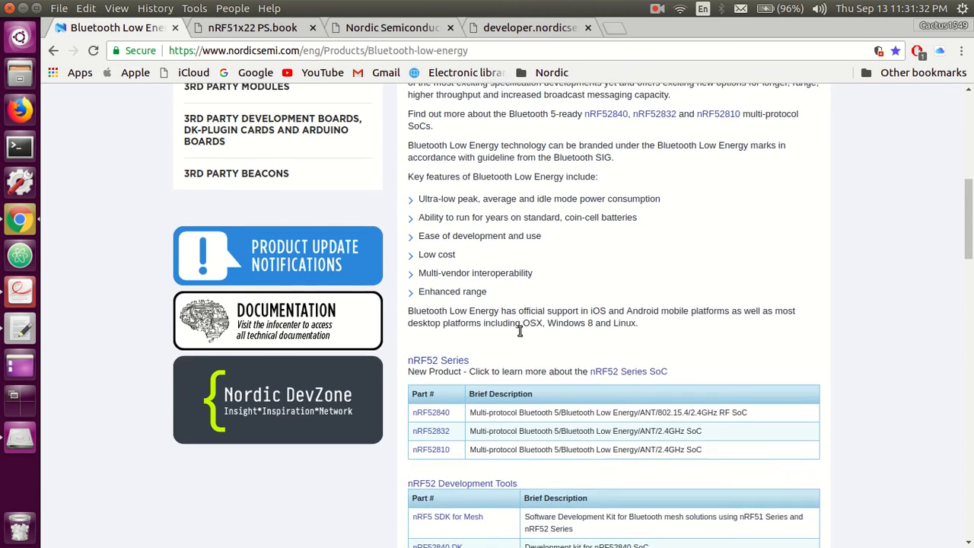
scroll("down", 3)
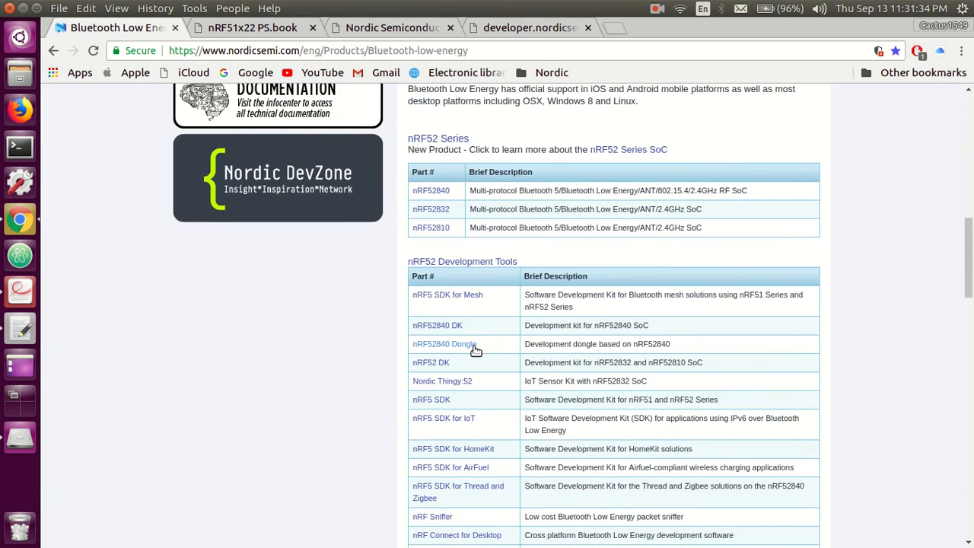
scroll("down", 3)
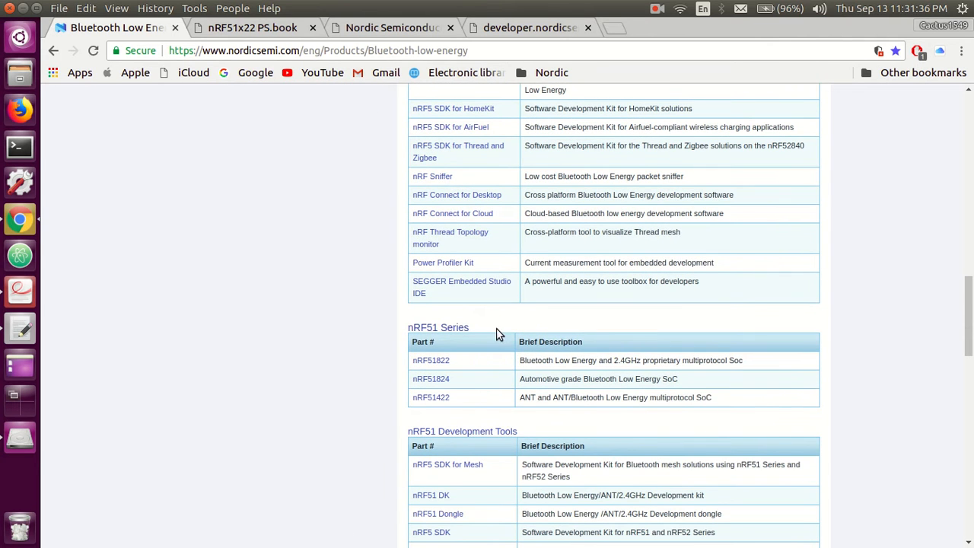
mouse_move(383, 329)
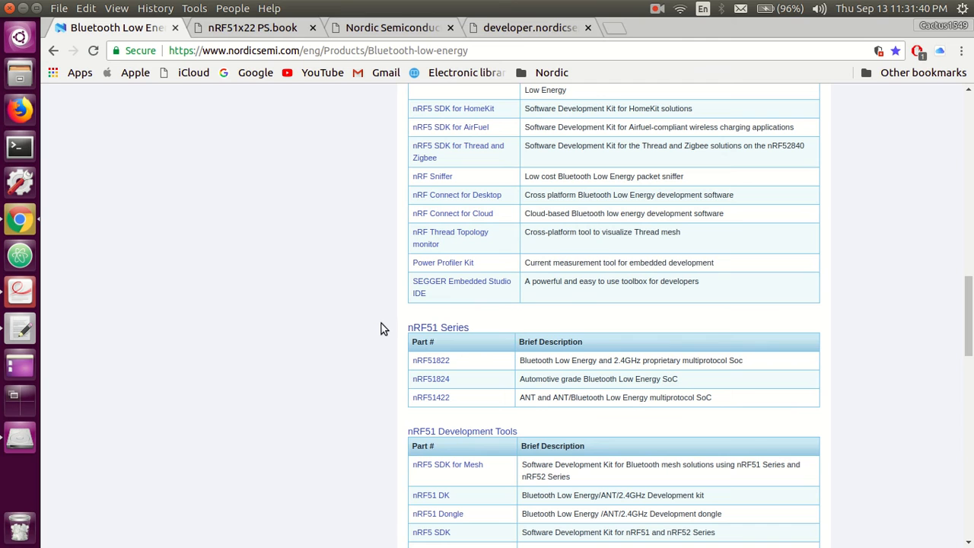
mouse_move(496, 335)
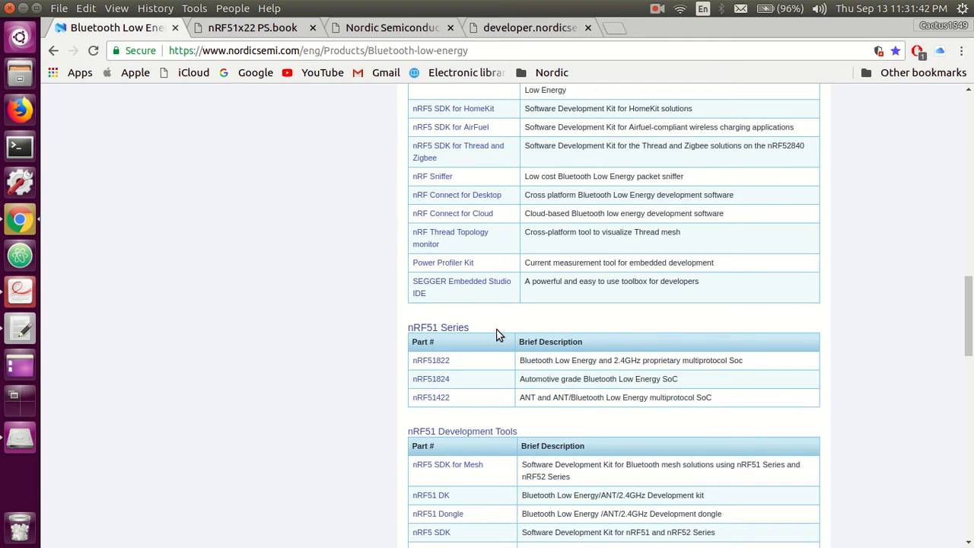
mouse_move(479, 367)
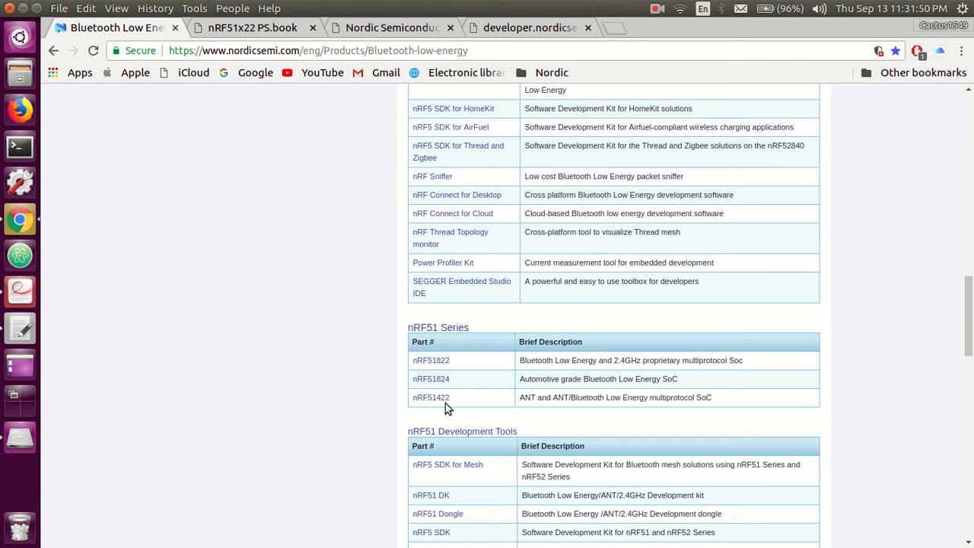
mouse_move(431, 395)
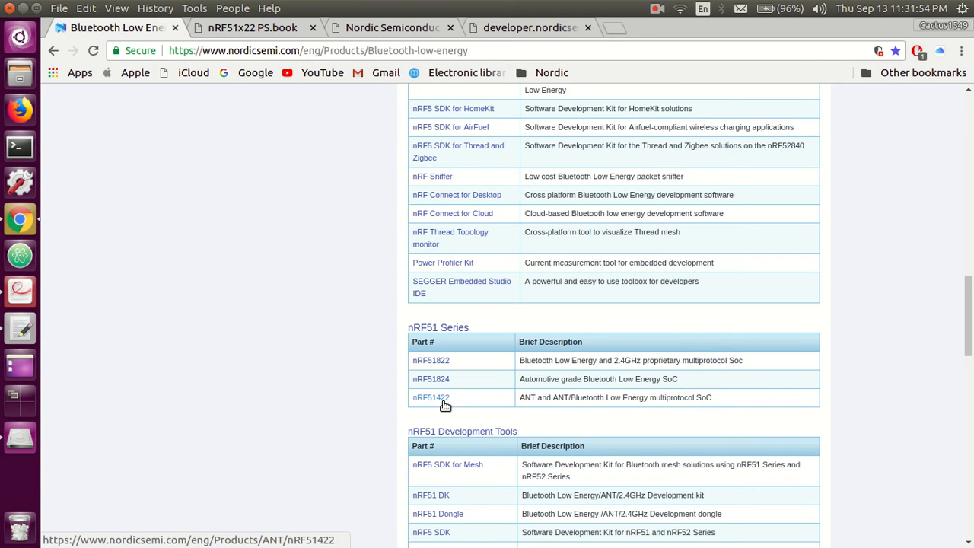
mouse_move(430, 397)
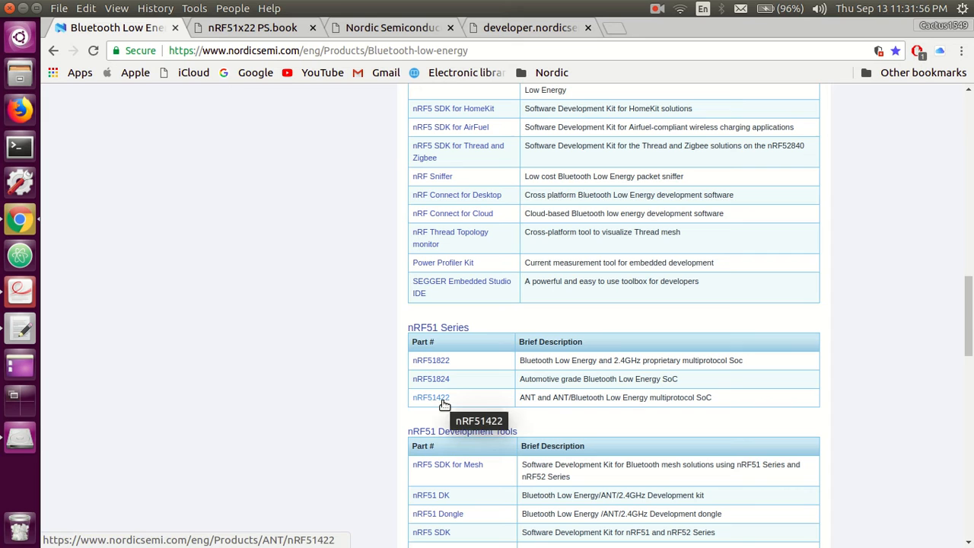
mouse_move(494, 396)
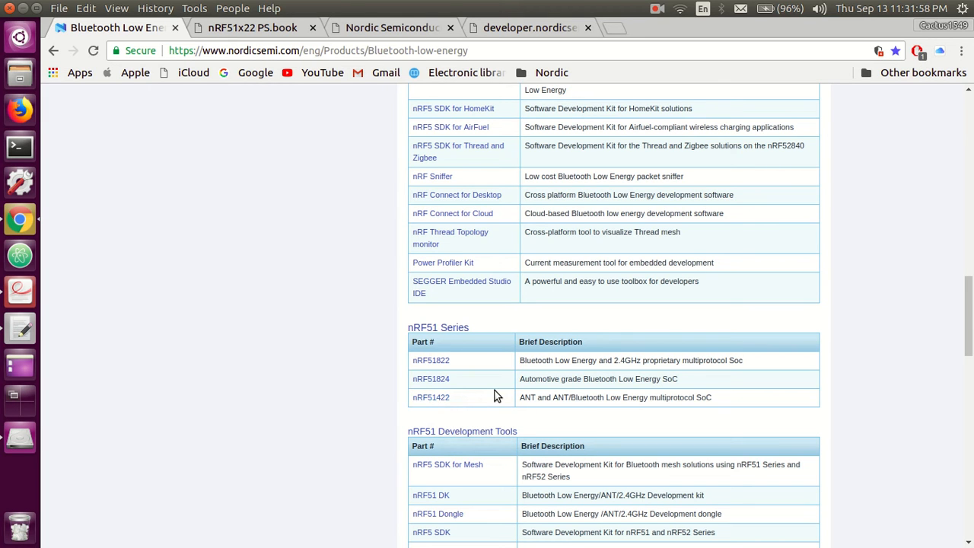
left_click(431, 397)
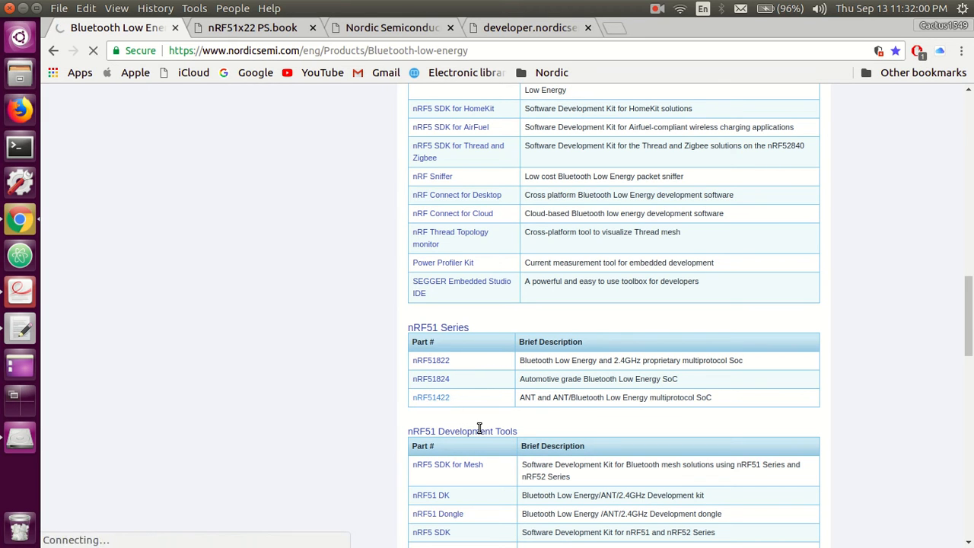
left_click(430, 396)
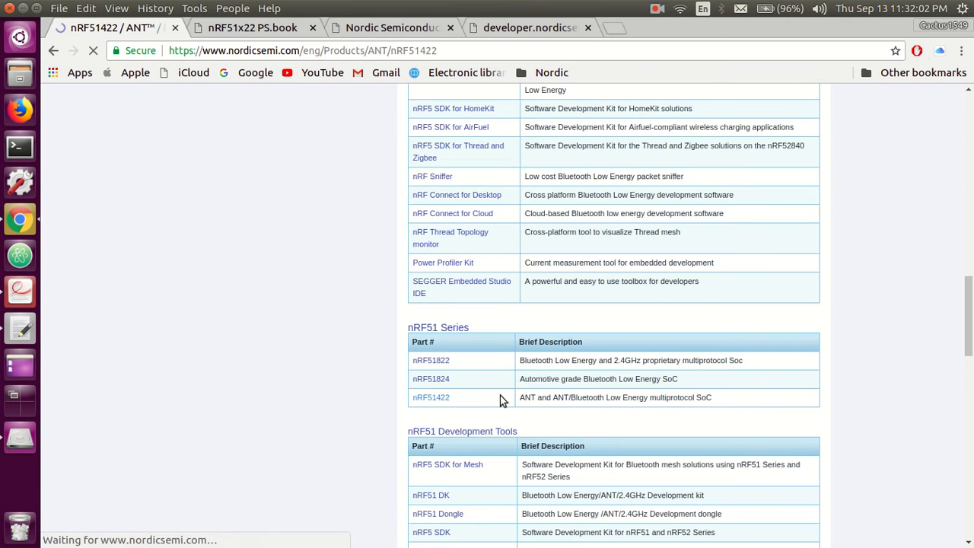
left_click(430, 396)
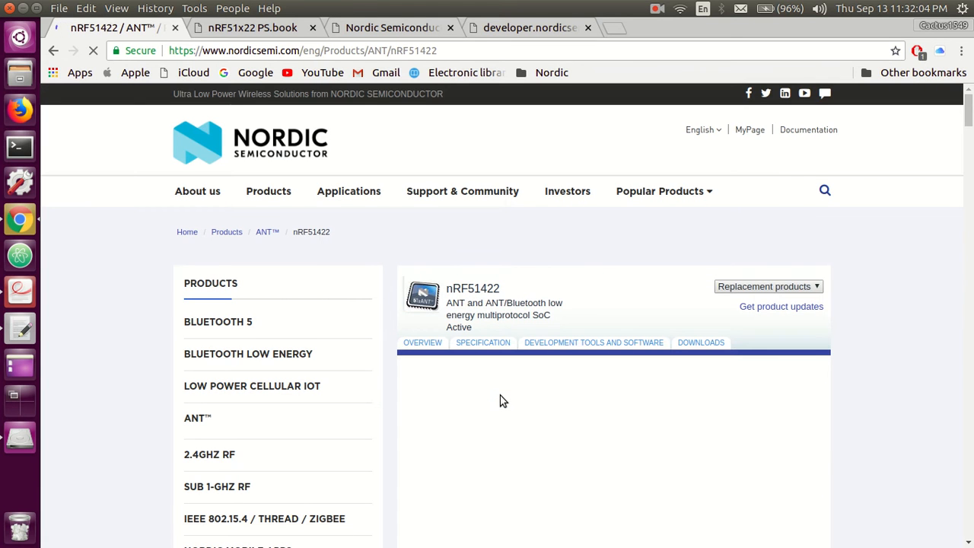
left_click(423, 342)
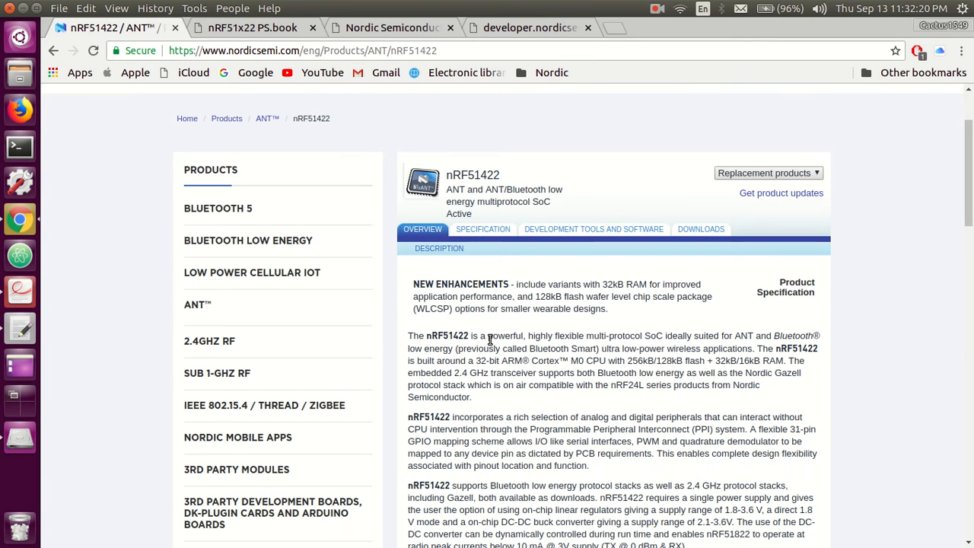
mouse_move(517, 308)
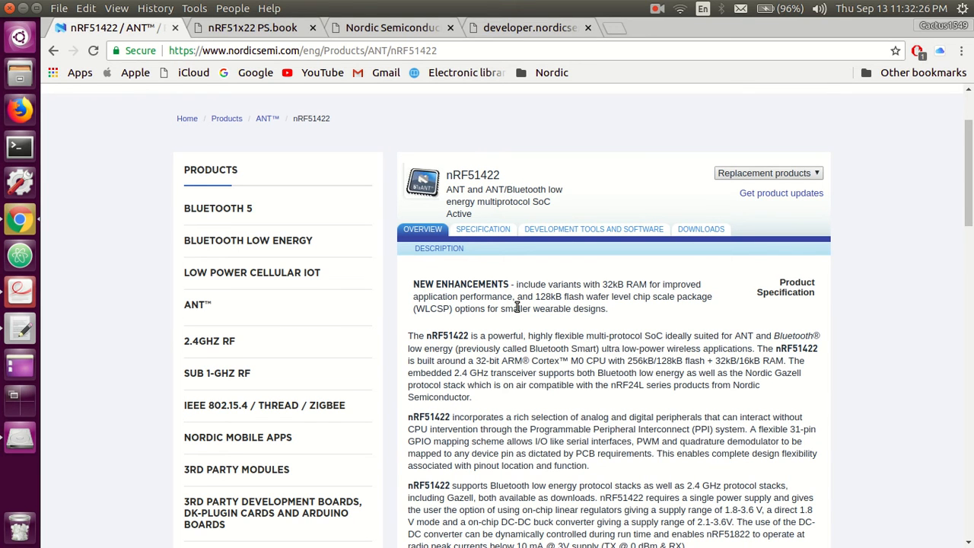
mouse_move(253, 28)
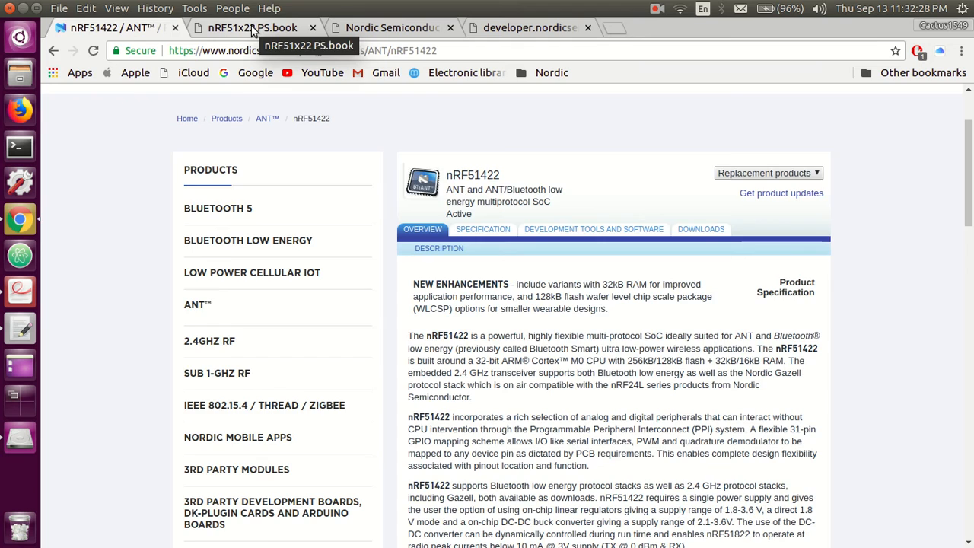
Switch to the nRF51x22 PS.book PDF and read through the Key Features section
left_click(251, 27)
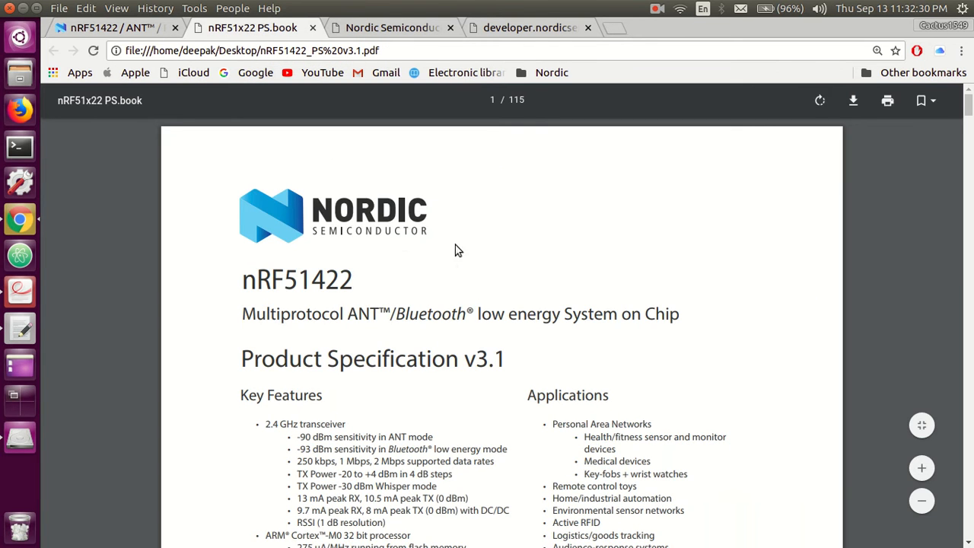
scroll("down", 3)
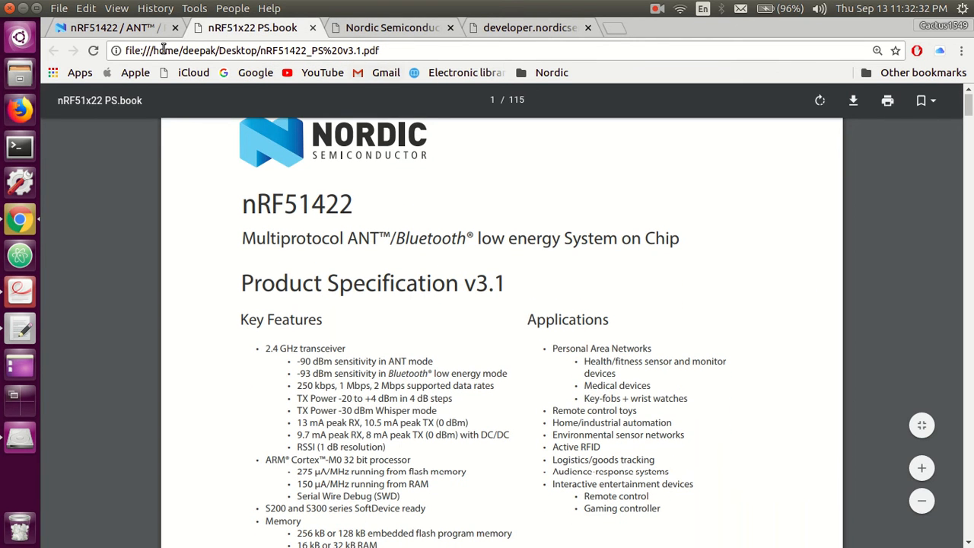
scroll("down", 3)
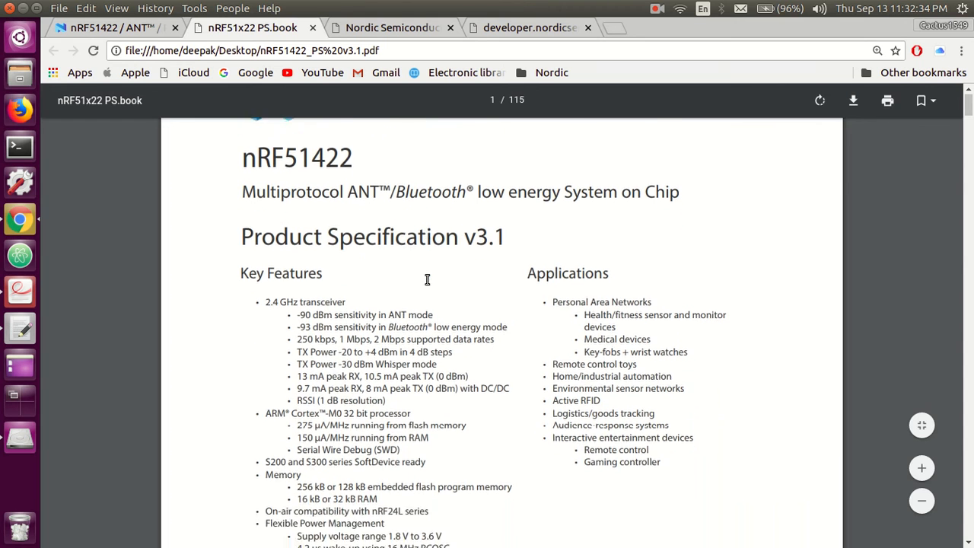
scroll("down", 3)
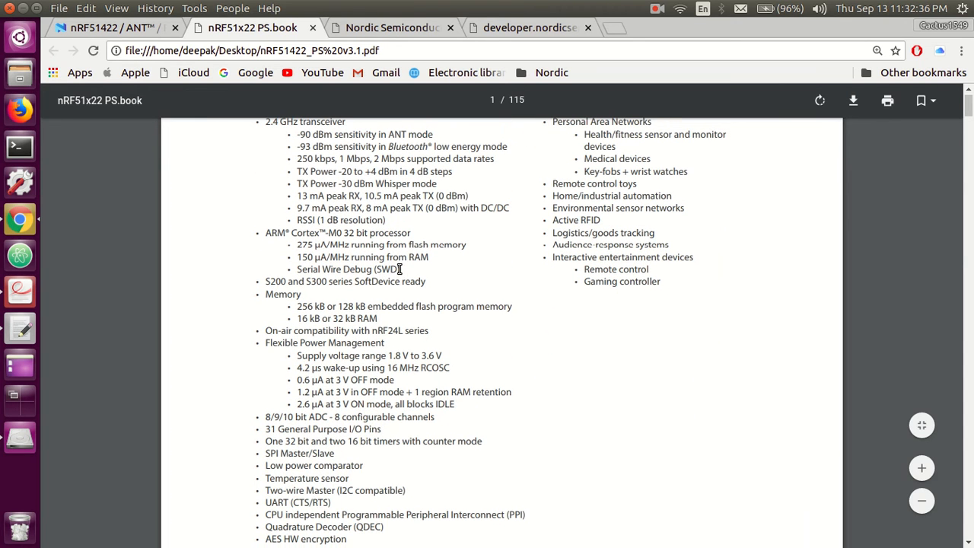
mouse_move(374, 447)
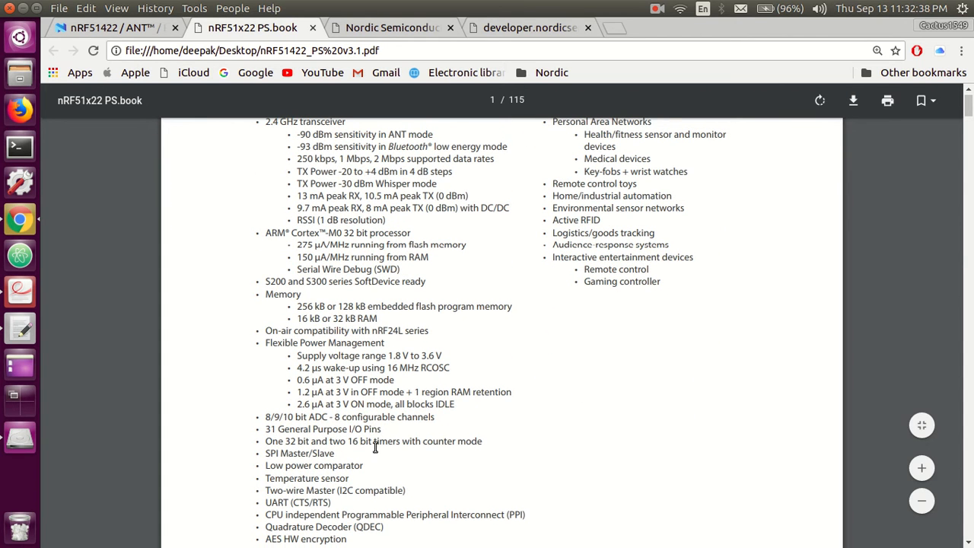
mouse_move(399, 386)
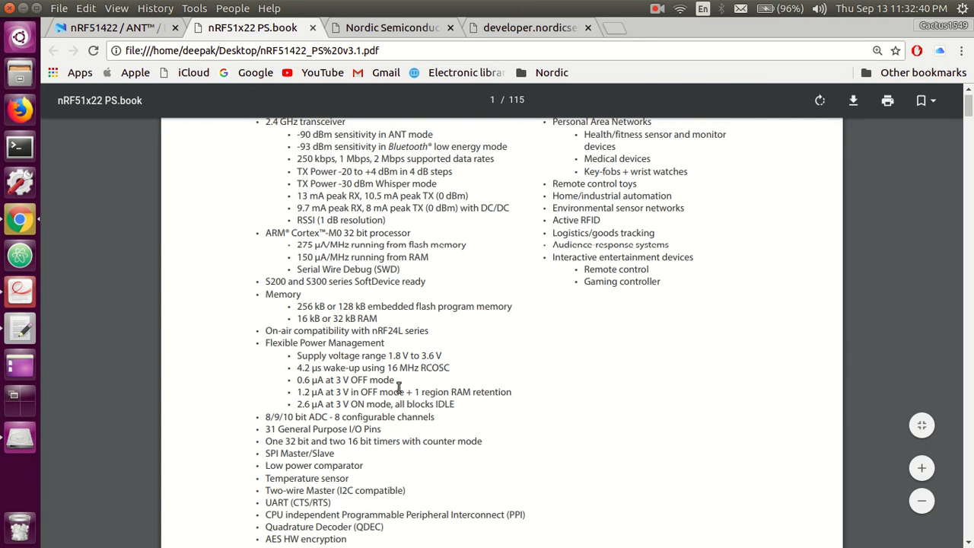
mouse_move(478, 393)
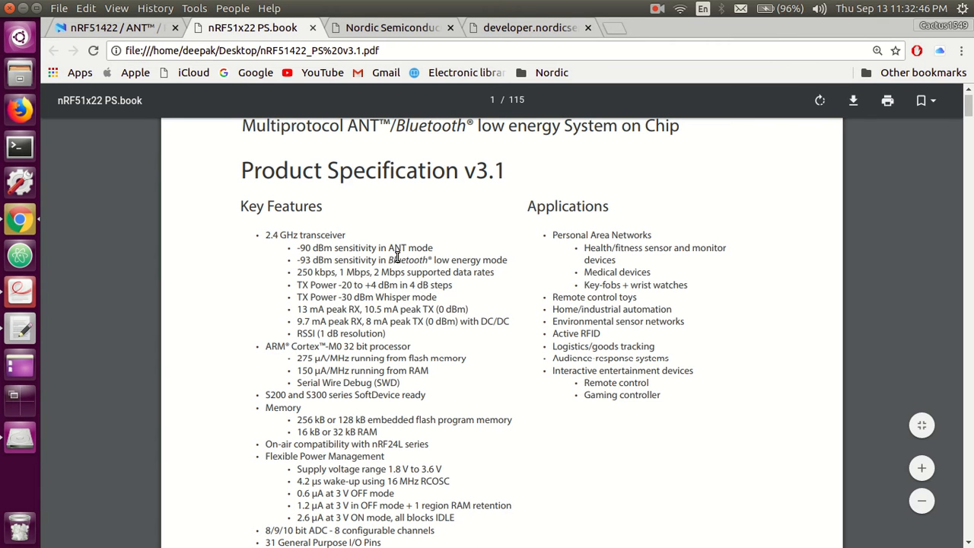
scroll("down", 3)
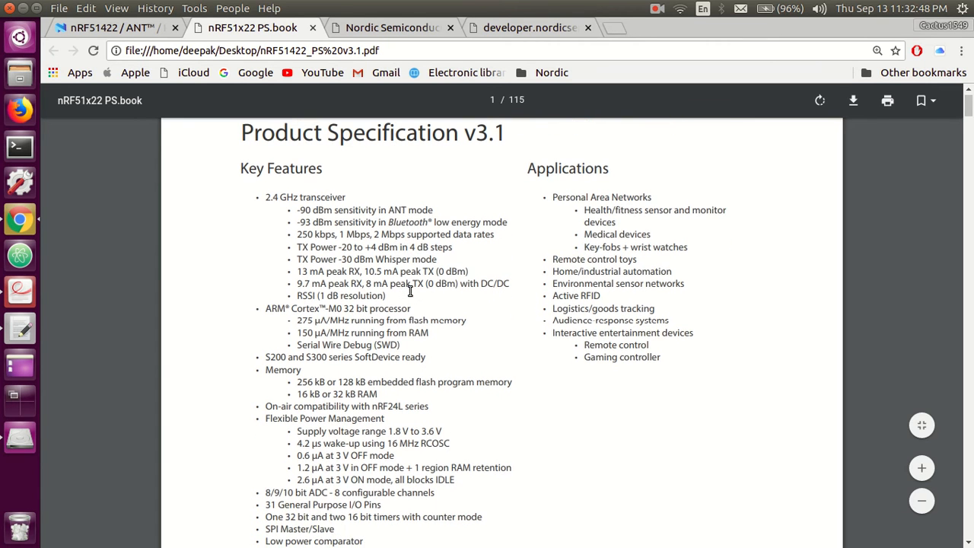
scroll("down", 3)
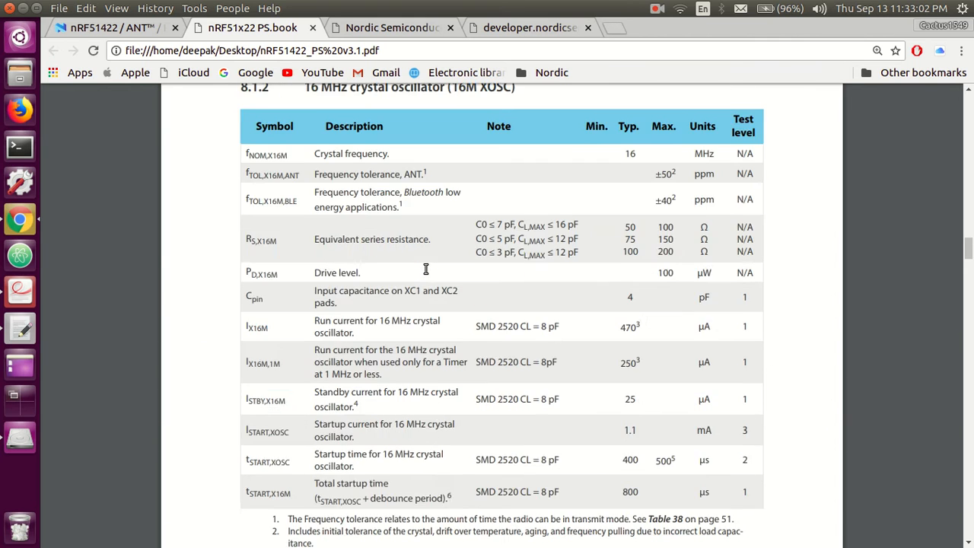
Continue through the crystal oscillator tables to the 16 MHz crystal oscillator table in section 8.1.2
scroll("down", 3)
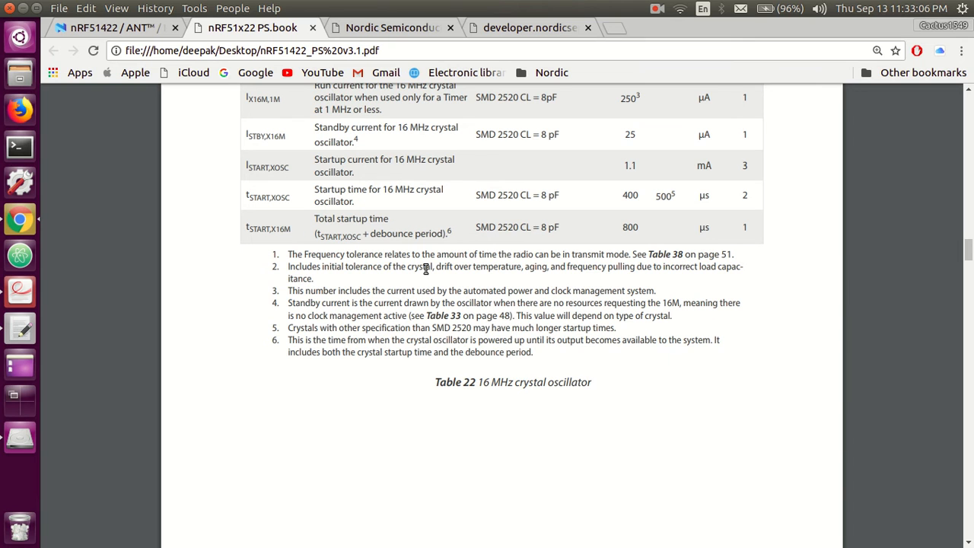
scroll("down", 3)
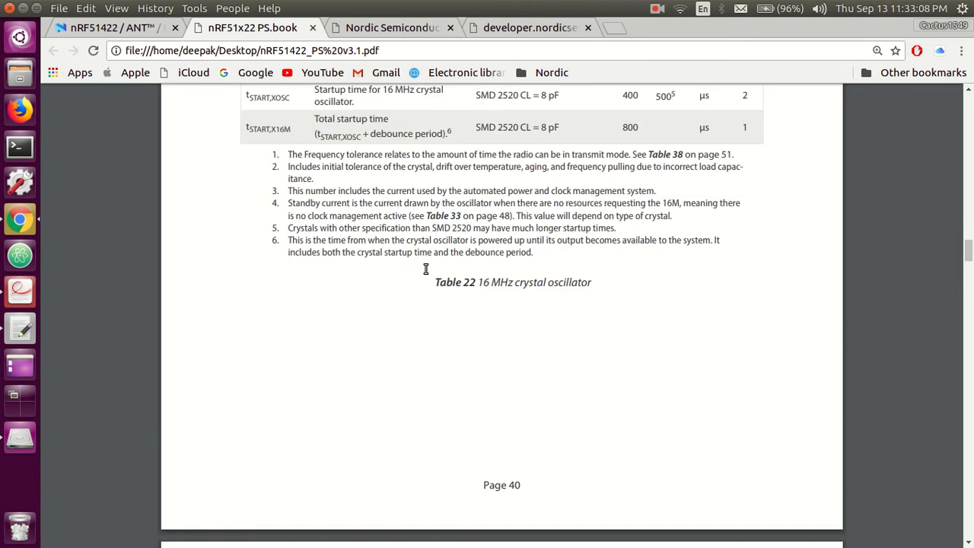
scroll("down", 3)
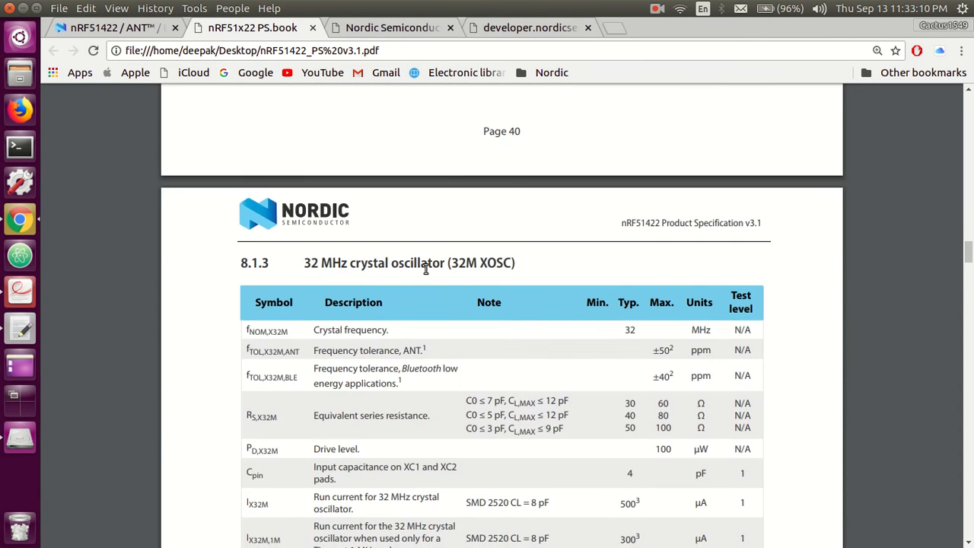
scroll("down", 3)
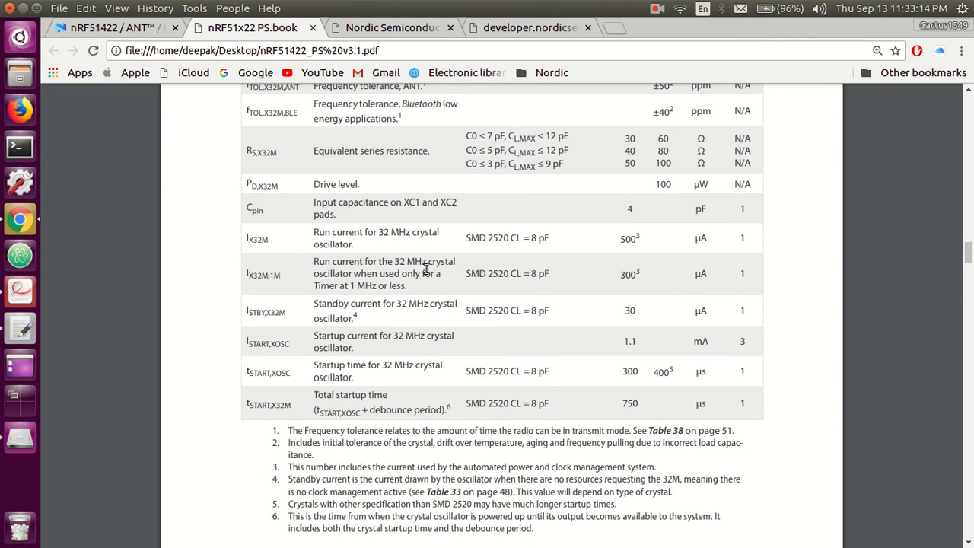
scroll("down", 3)
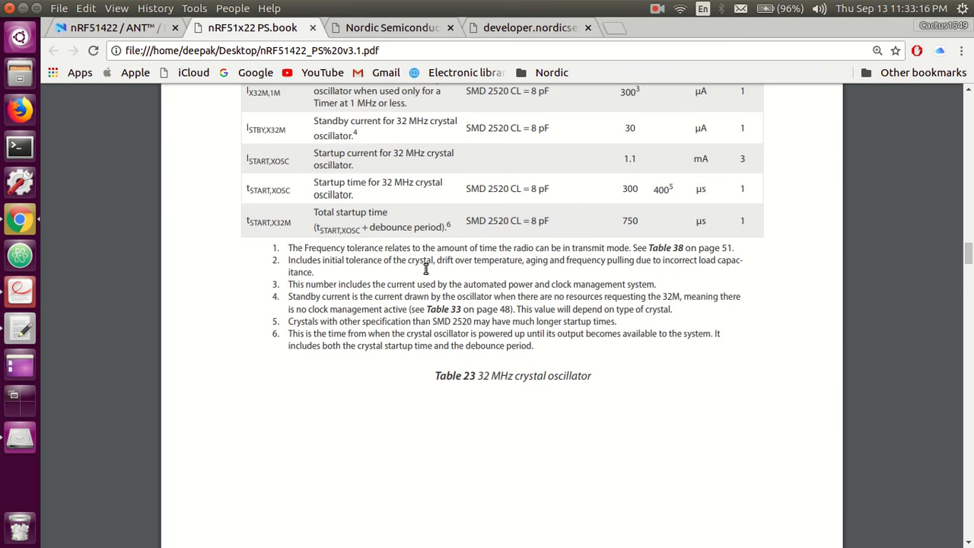
scroll("down", 3)
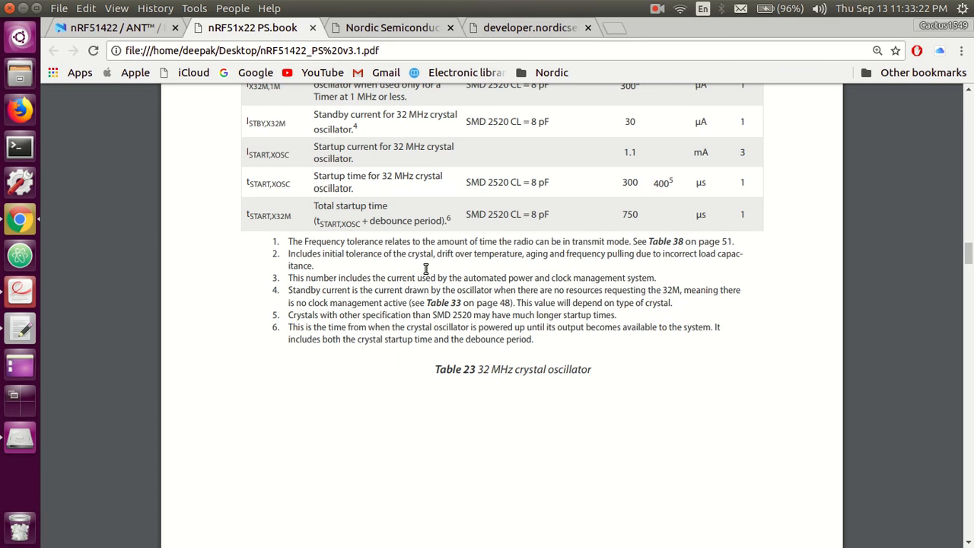
scroll("down", 3)
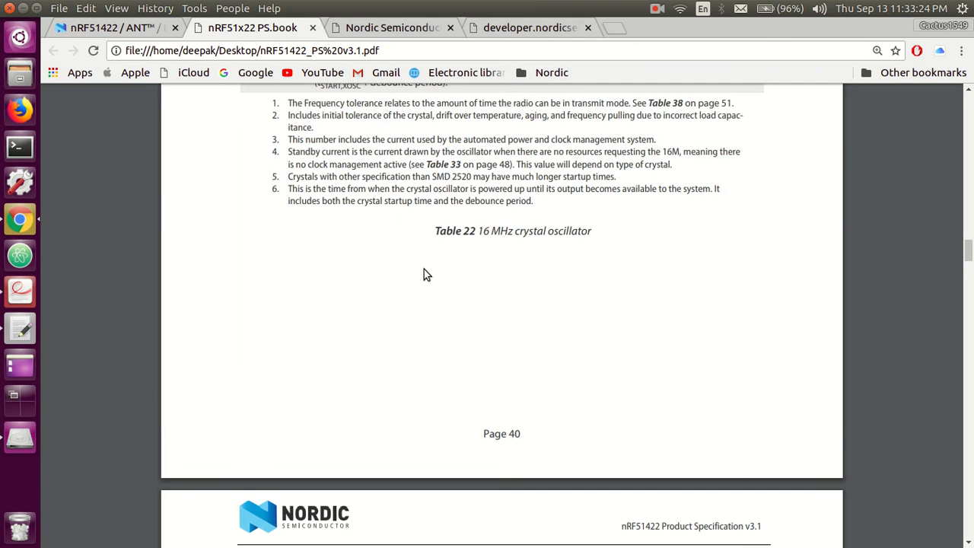
scroll("down", 3)
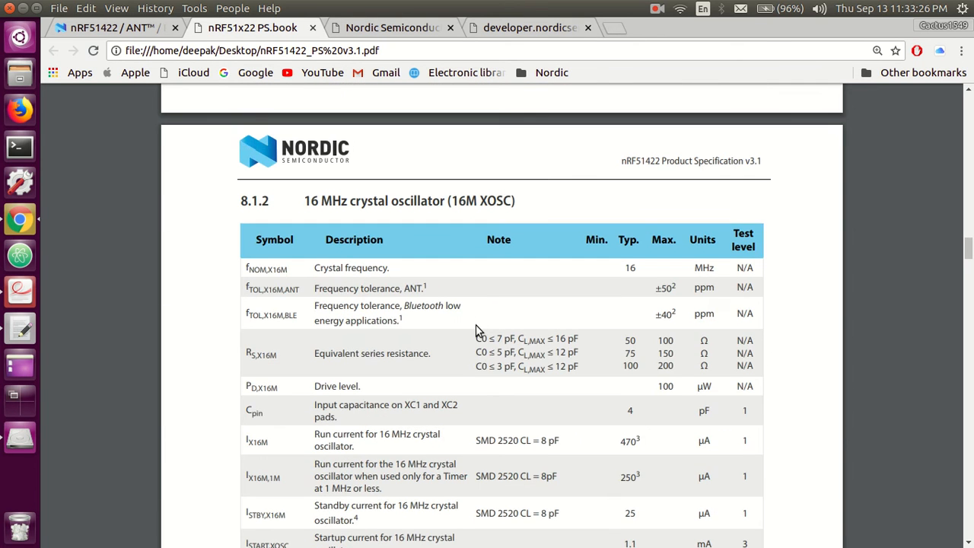
mouse_move(390, 328)
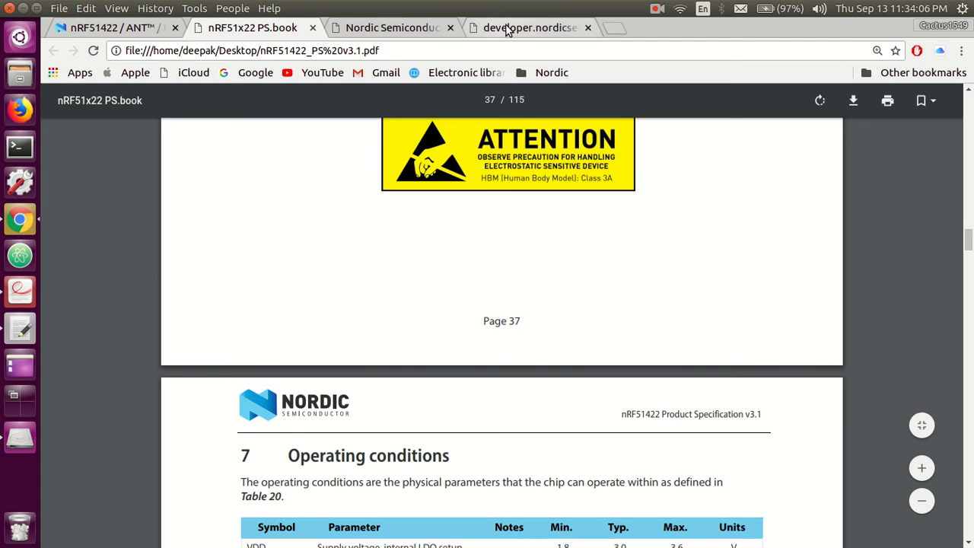
Switch to the nRF5_SDK directory listing and open the nRF5_SDK_v11.x.x folder with the SDK 11.0.0 zip
left_click(529, 28)
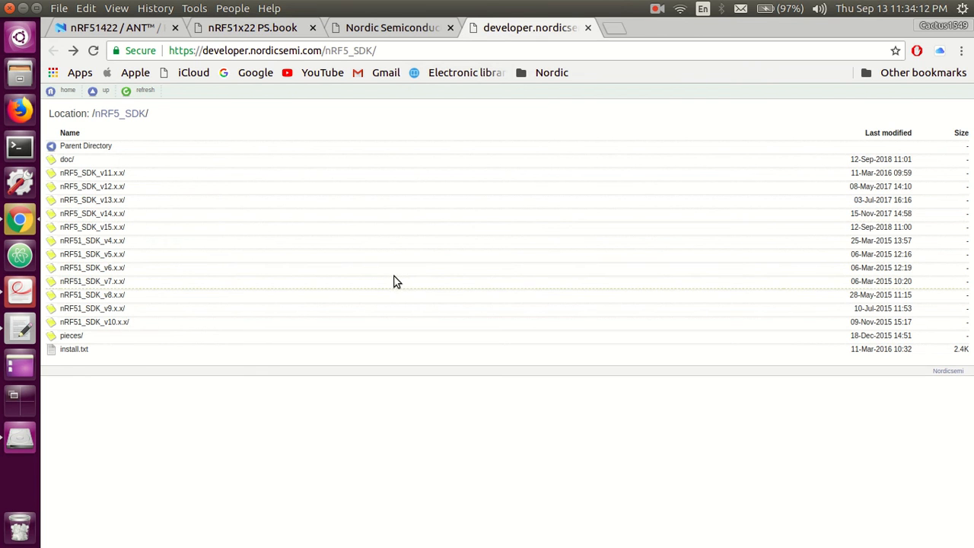
mouse_move(381, 267)
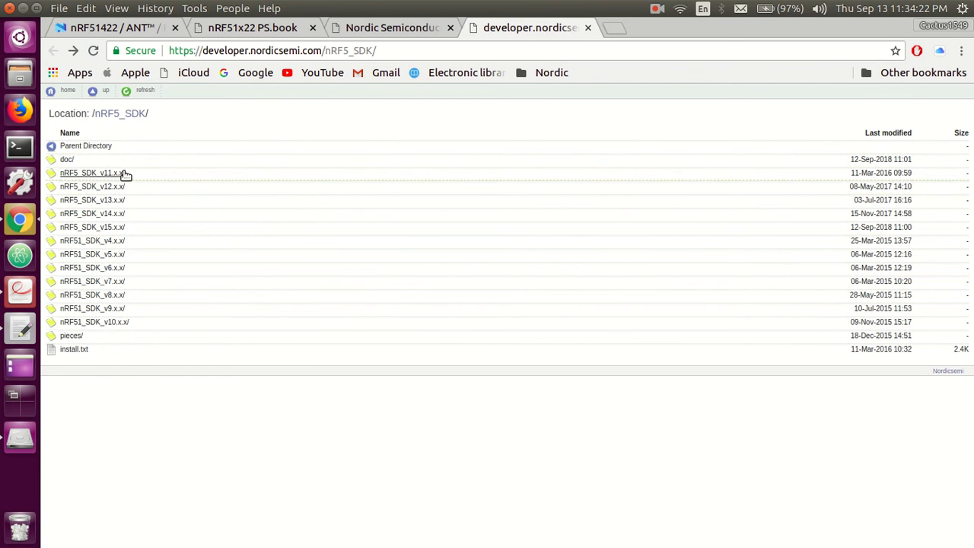
mouse_move(107, 174)
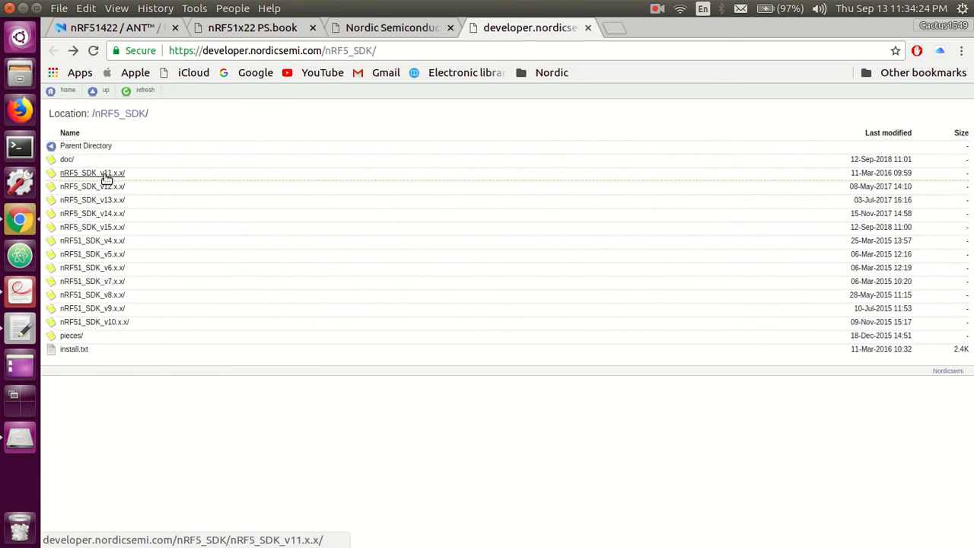
mouse_move(867, 172)
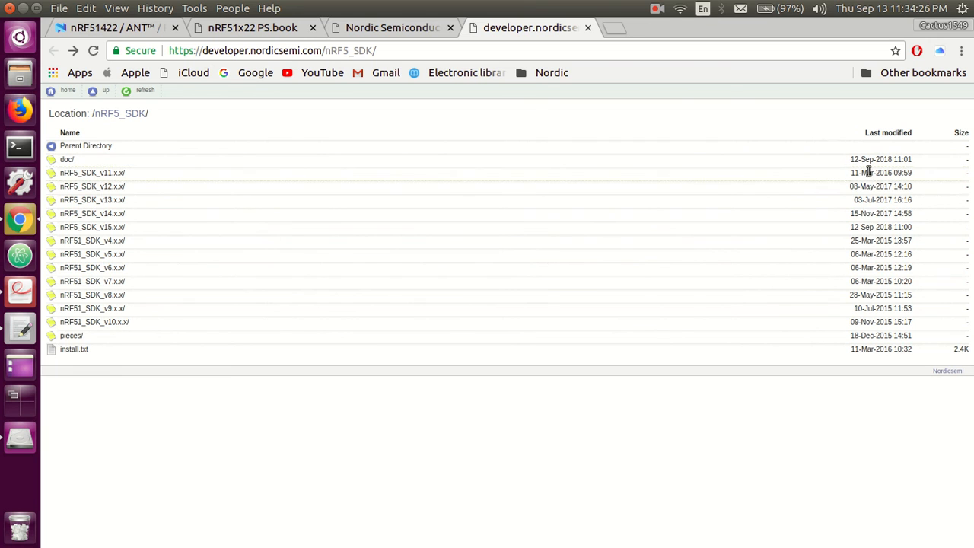
mouse_move(876, 183)
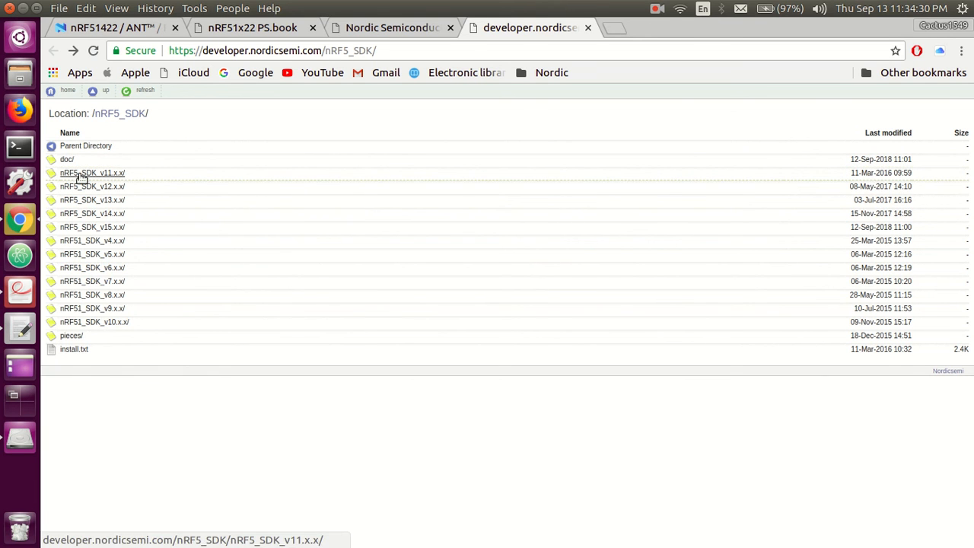
left_click(91, 174)
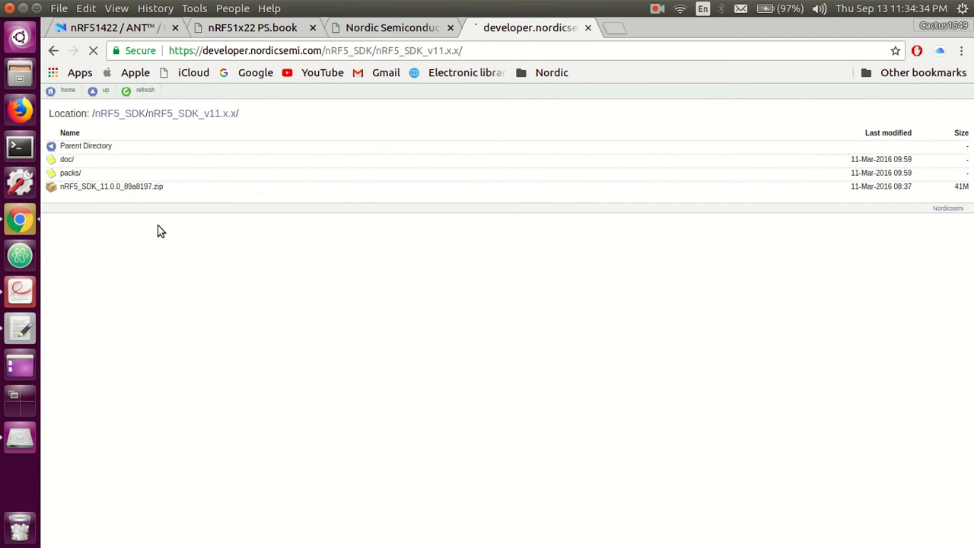
left_click(67, 159)
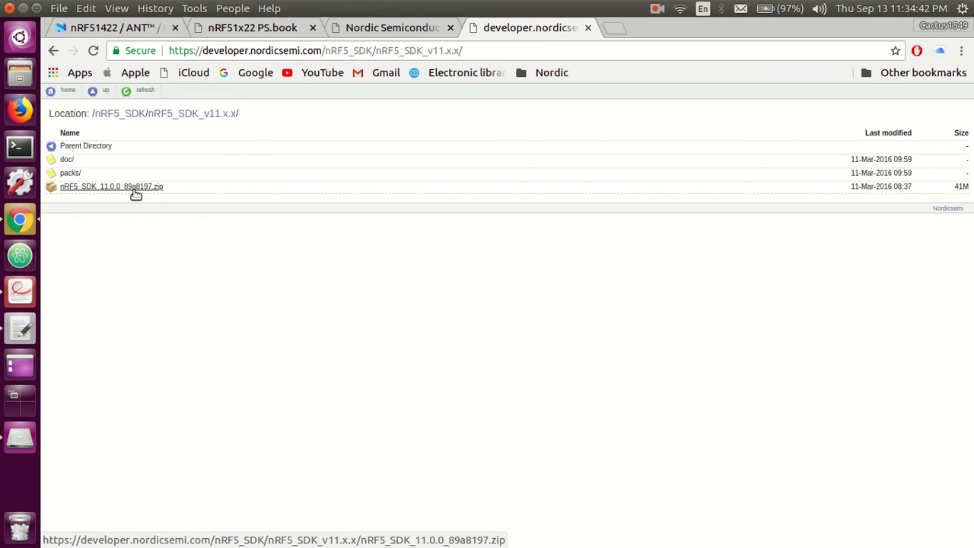
left_click(111, 186)
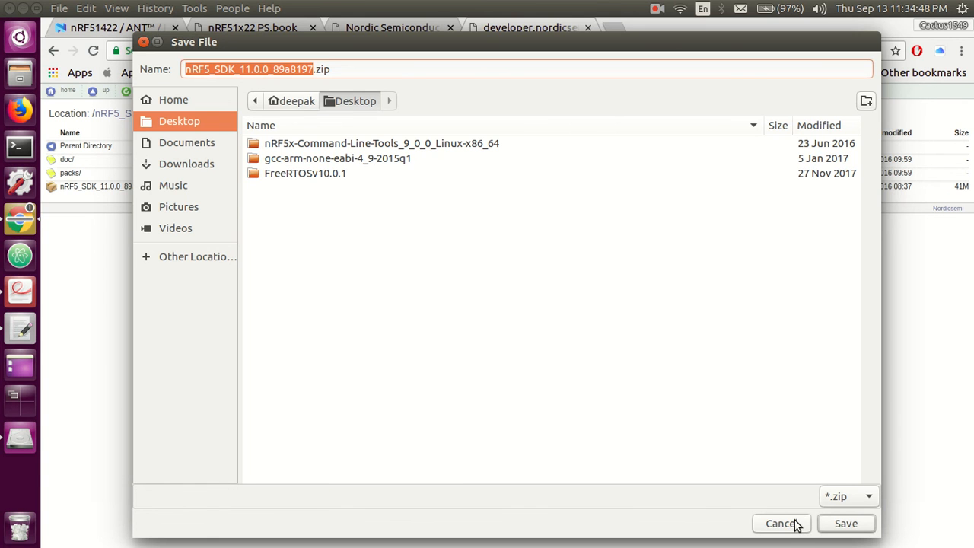
left_click(781, 524)
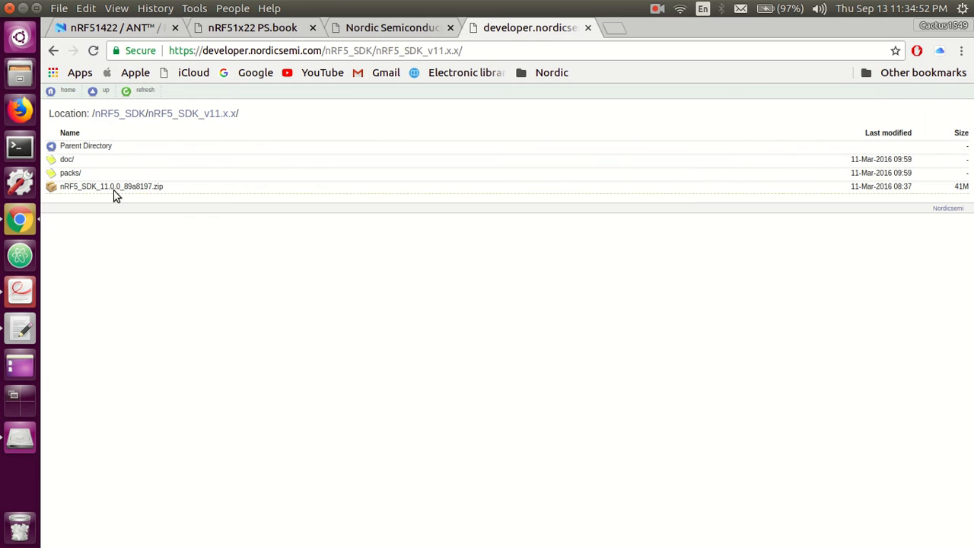
mouse_move(160, 175)
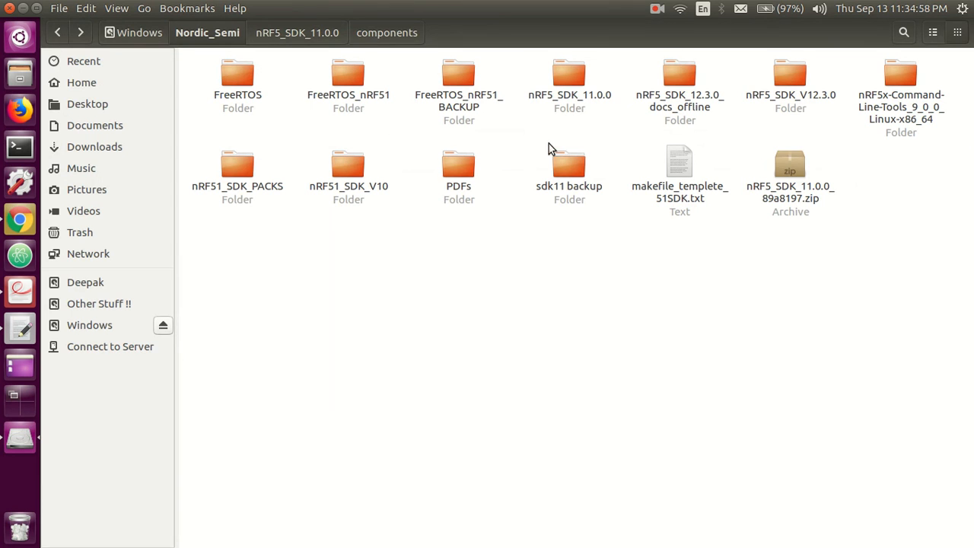
left_click(790, 167)
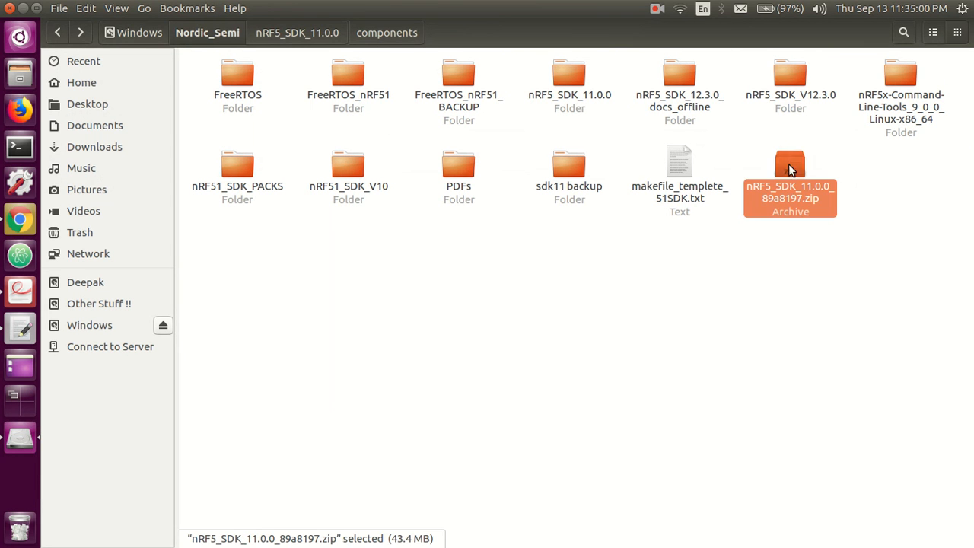
left_click(569, 73)
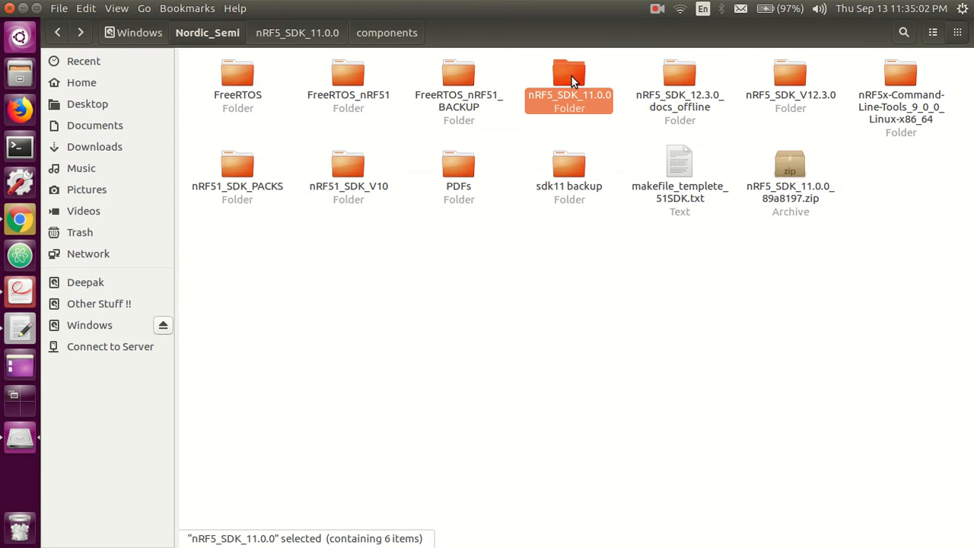
double_click(570, 73)
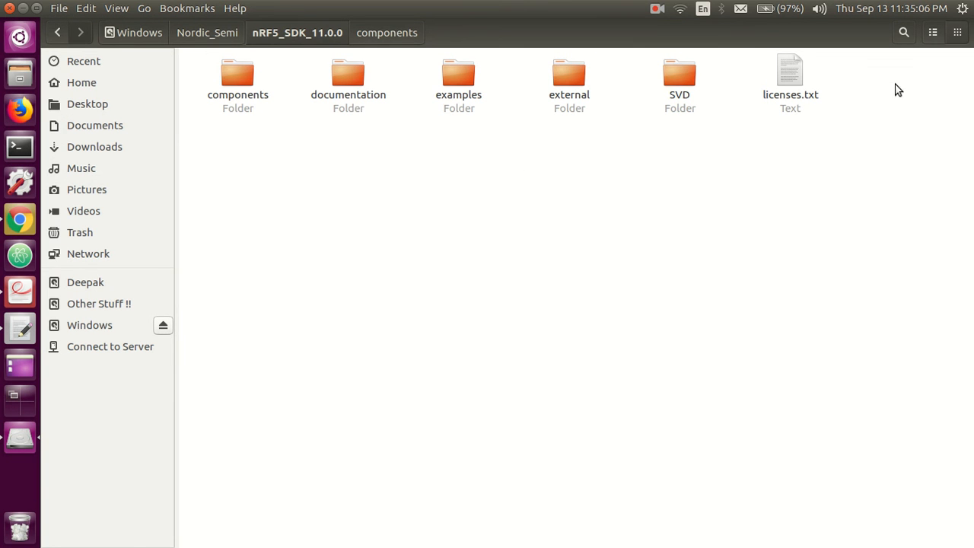
mouse_move(723, 95)
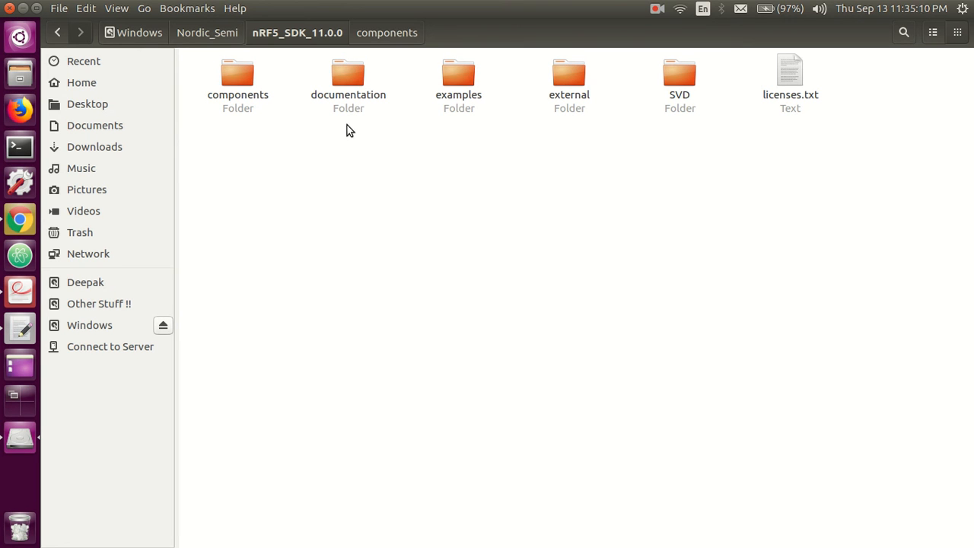
double_click(238, 73)
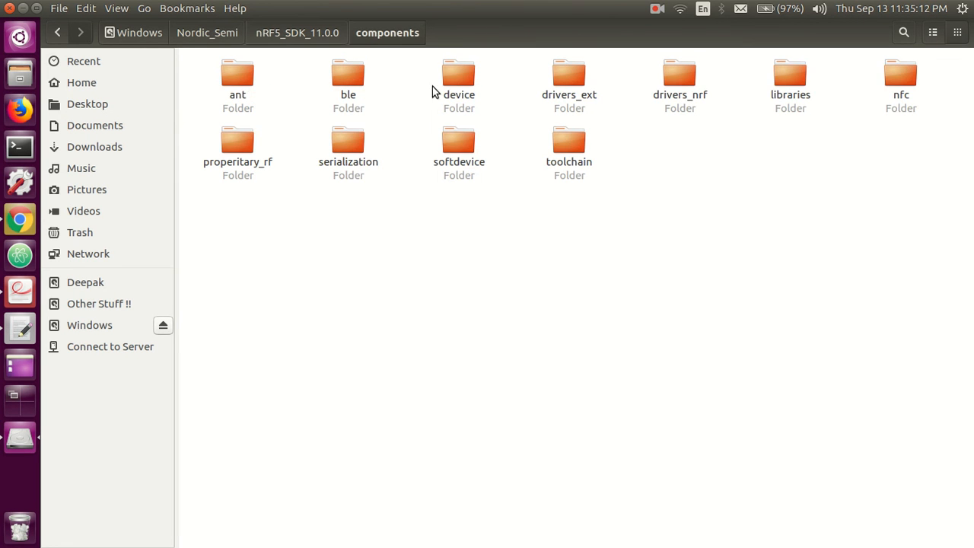
double_click(459, 73)
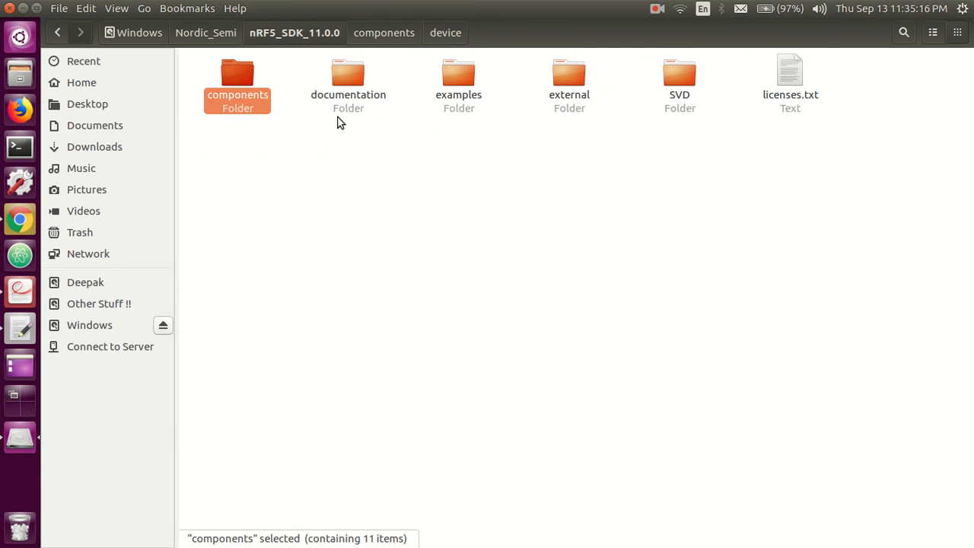
left_click(205, 31)
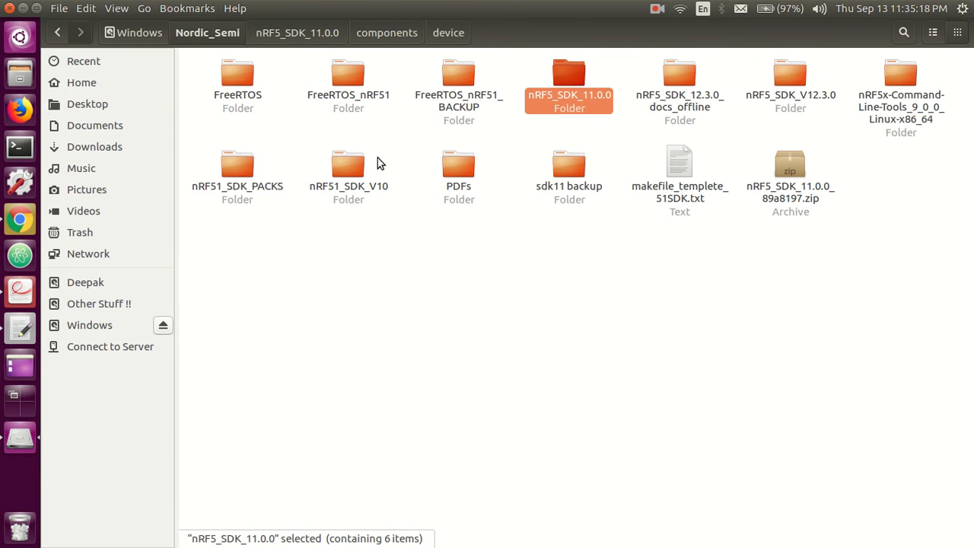
mouse_move(458, 166)
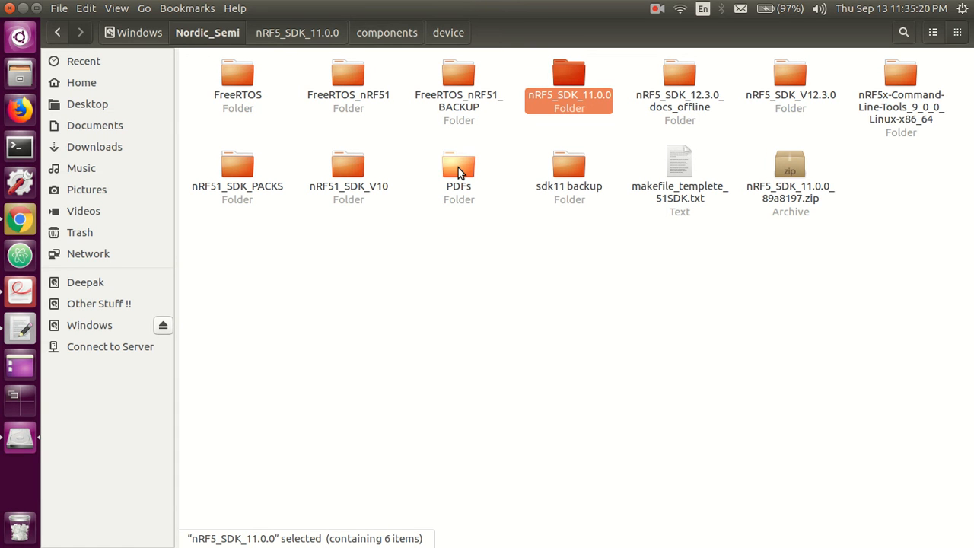
mouse_move(569, 76)
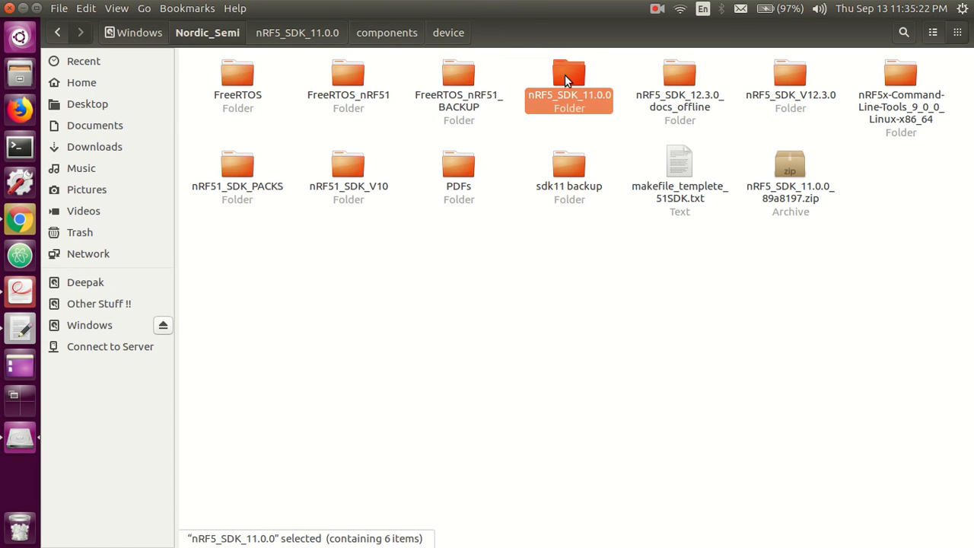
Open the extracted nRF5_SDK_11.0.0 folder in Nautilus
double_click(569, 73)
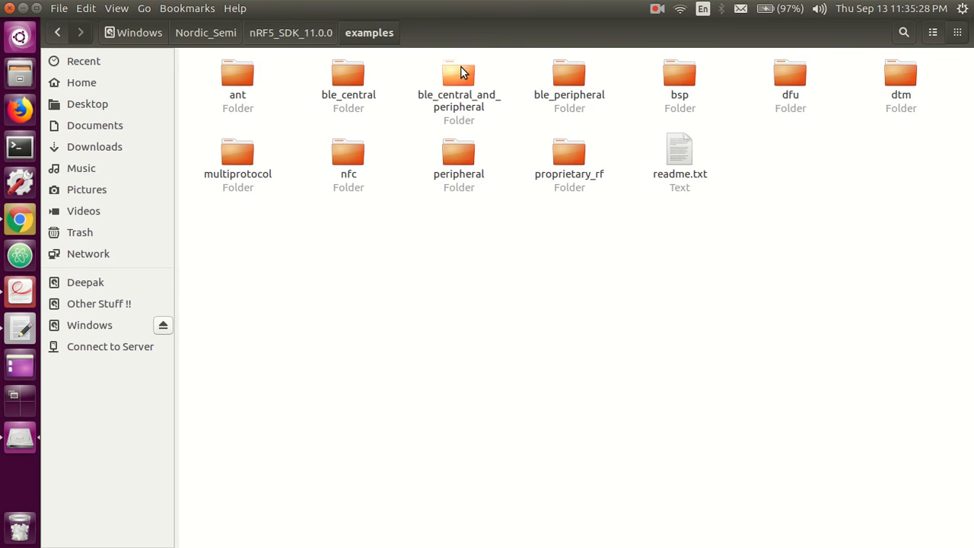
mouse_move(428, 213)
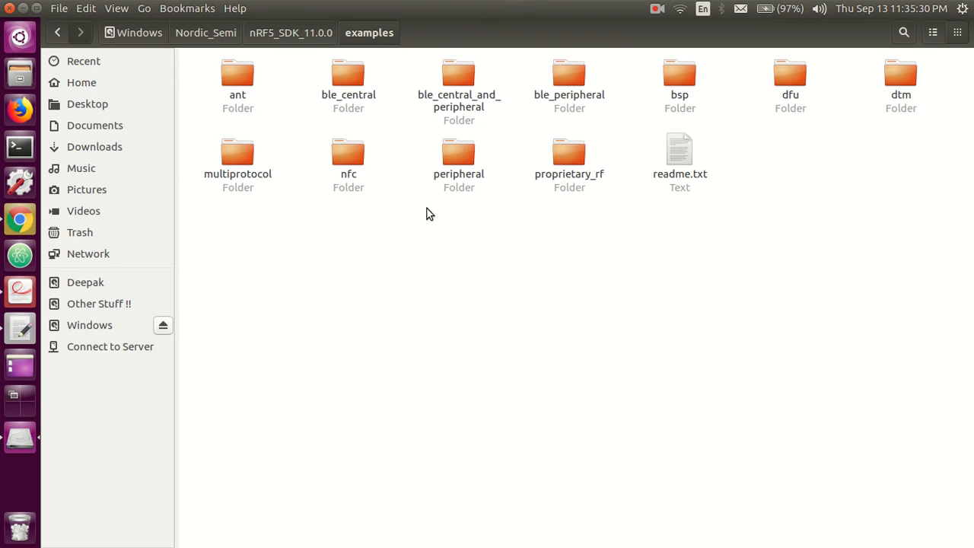
mouse_move(365, 166)
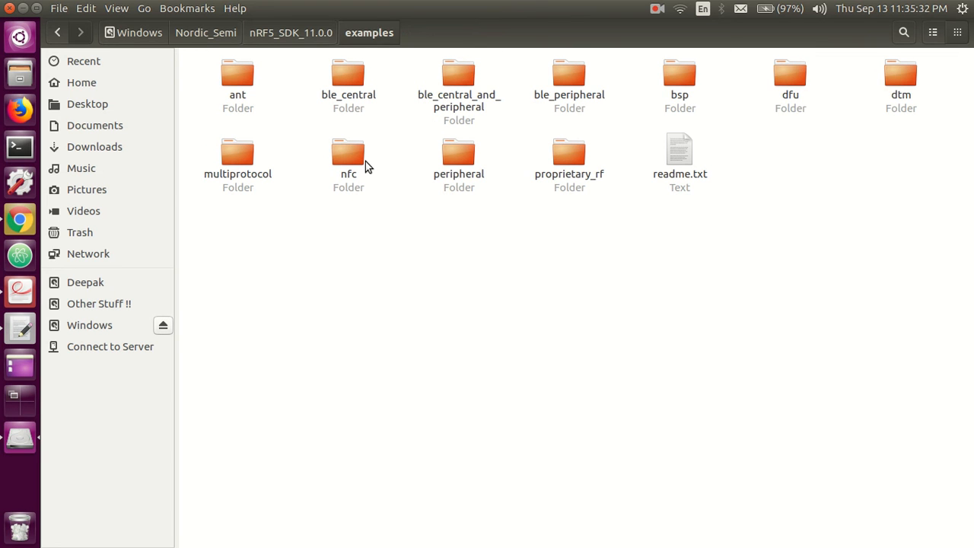
mouse_move(373, 166)
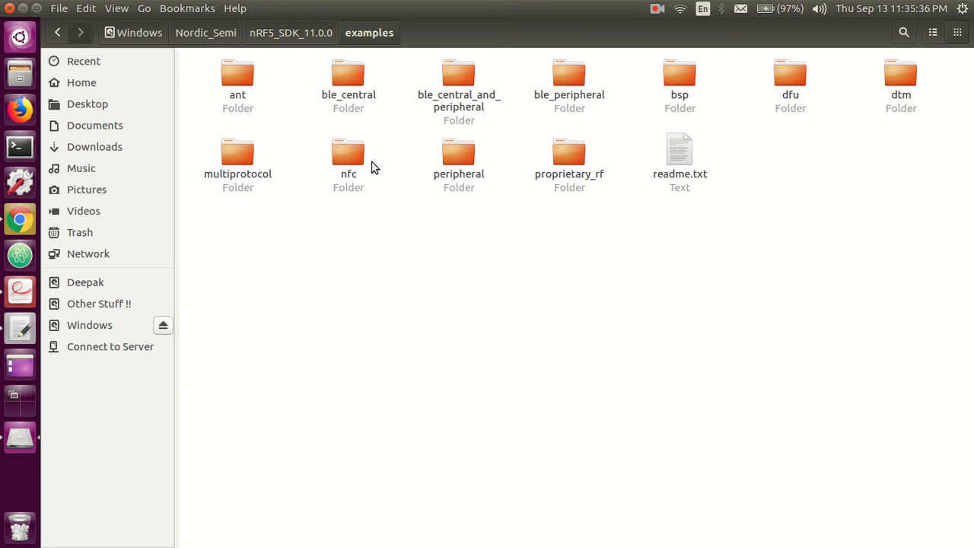
mouse_move(471, 221)
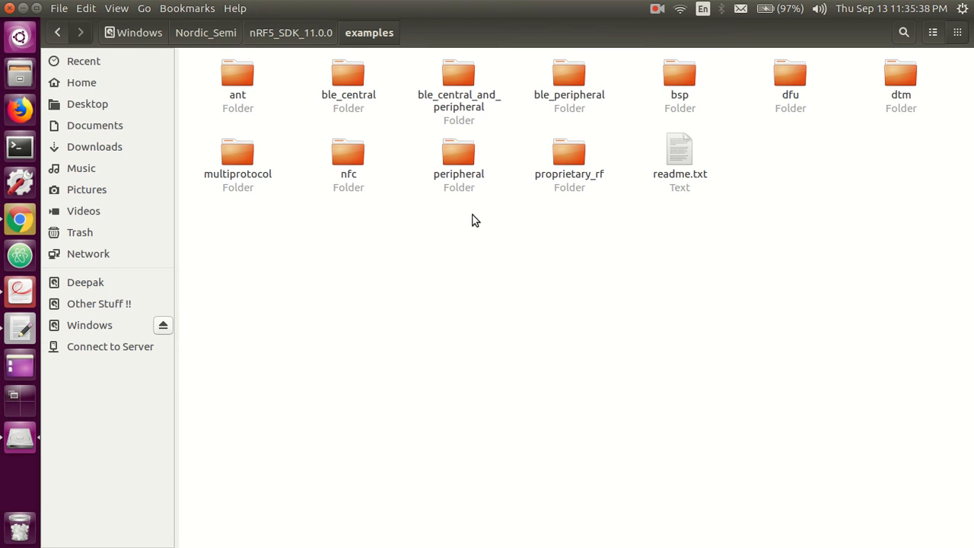